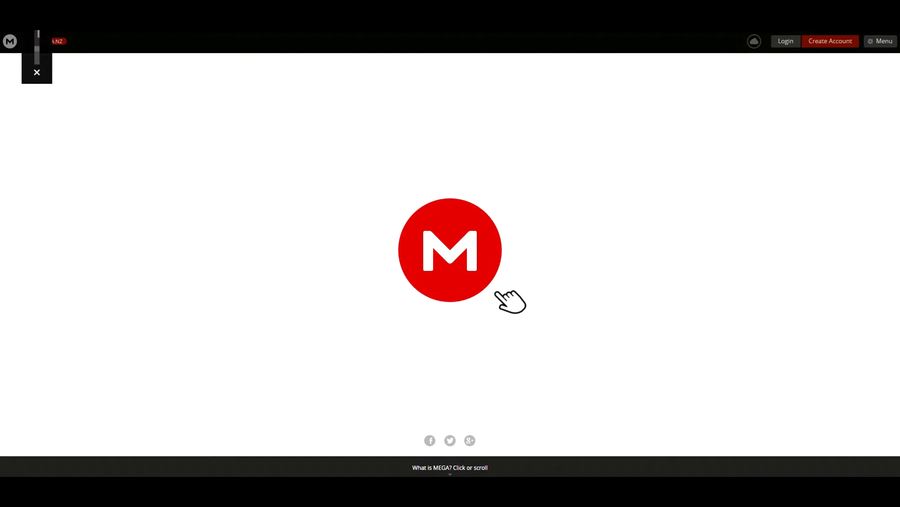
Scroll the IGG-Games homepage and open the 'Dying Light - UPDATE' page.
click(37, 72)
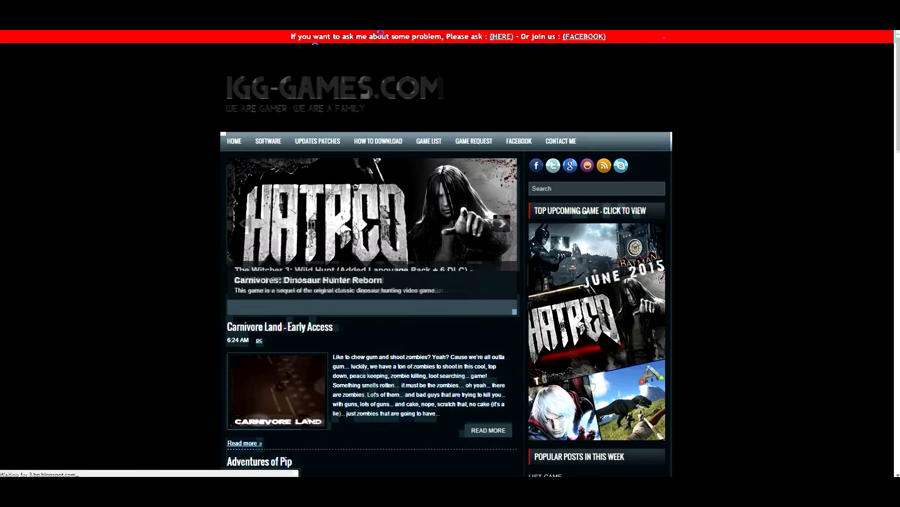
scroll(down, 3)
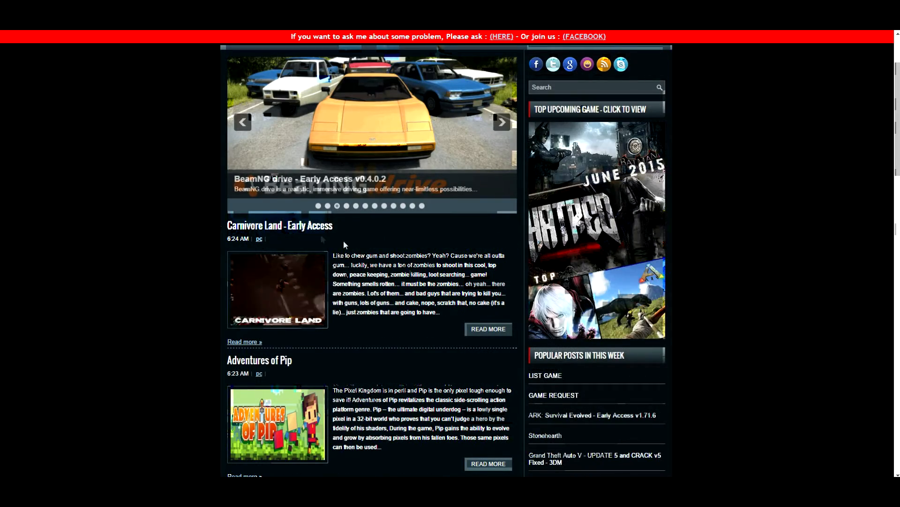
scroll(down, 3)
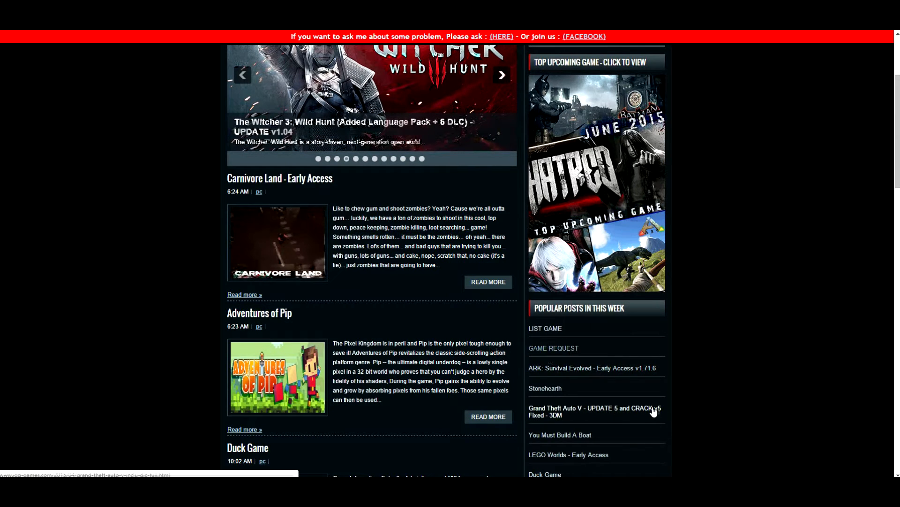
scroll(down, 3)
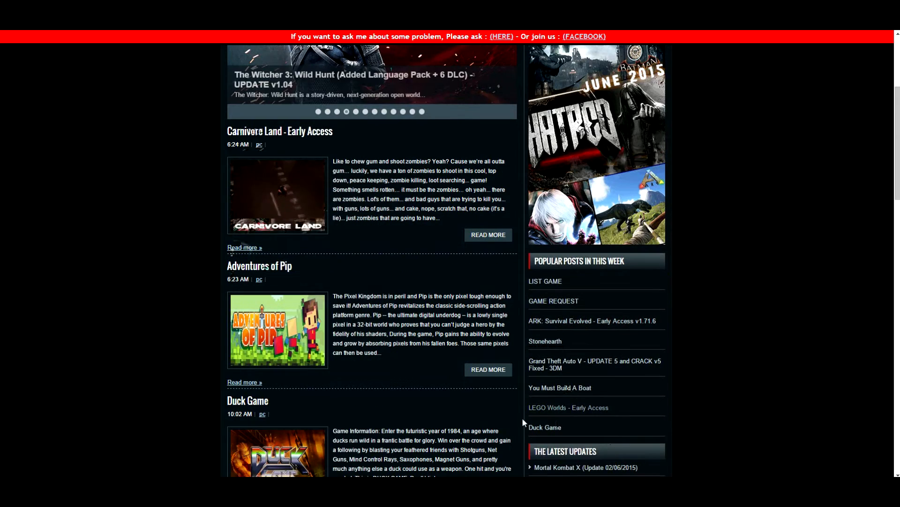
scroll(down, 3)
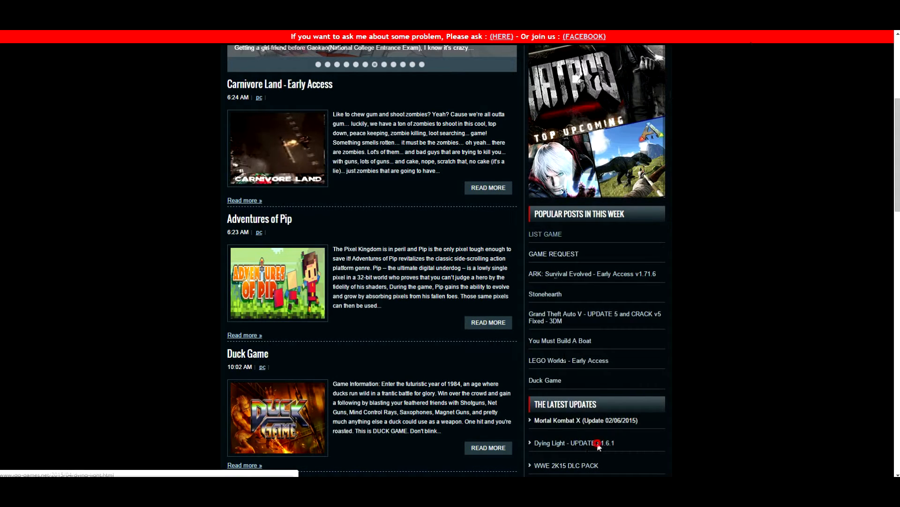
click(574, 445)
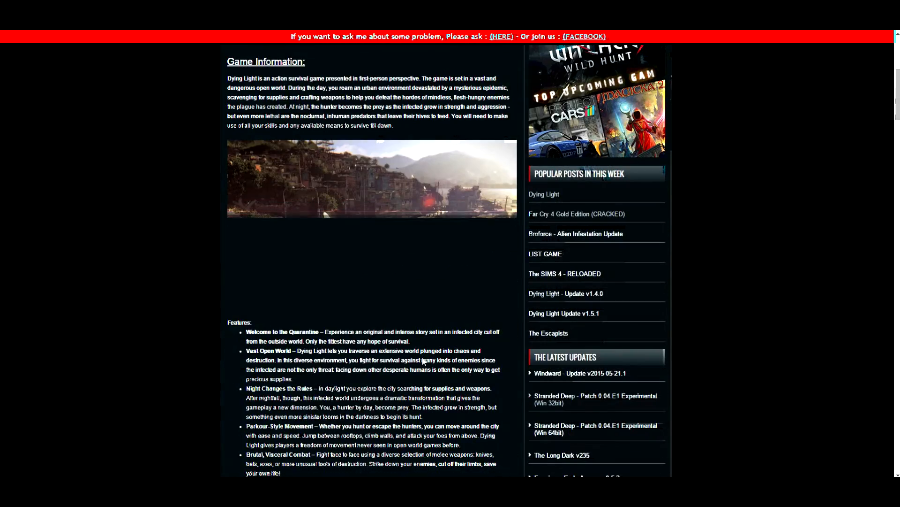
Scroll down the Dying Light page to the How To Install Mega links.
scroll(down, 3)
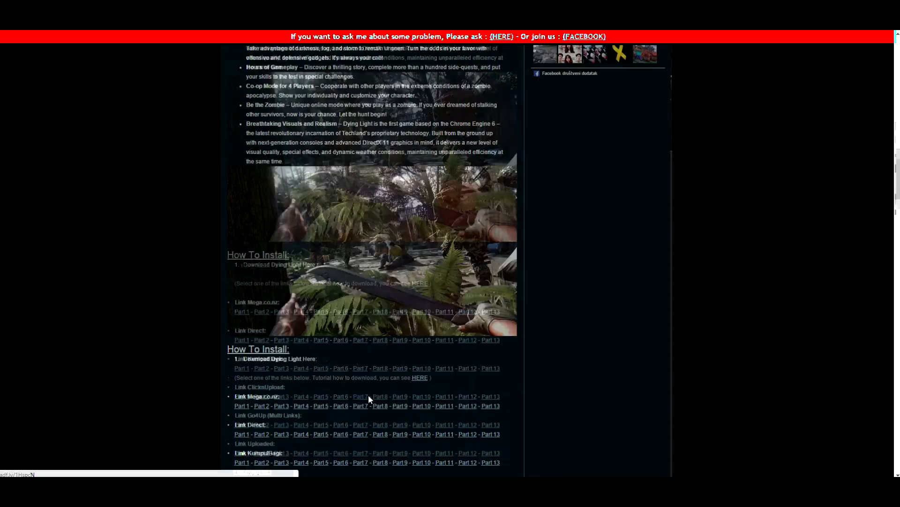
scroll(up, 3)
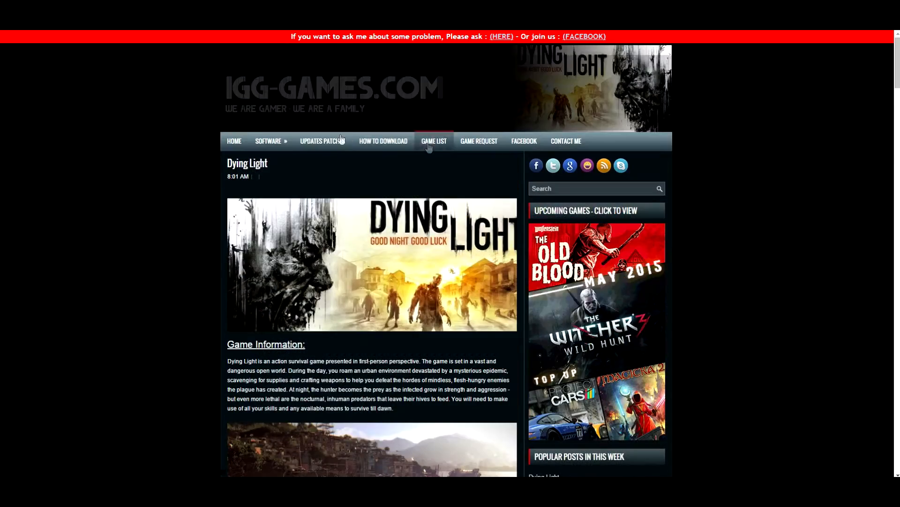
scroll(down, 3)
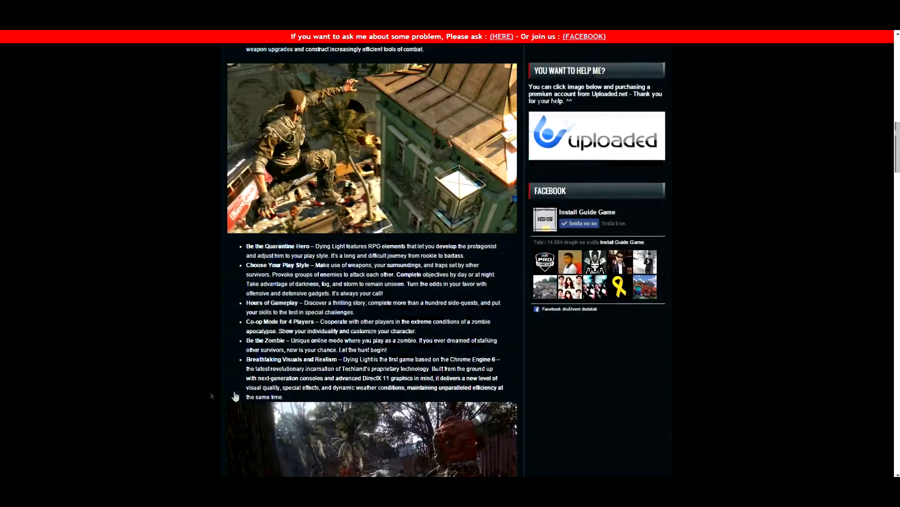
scroll(down, 3)
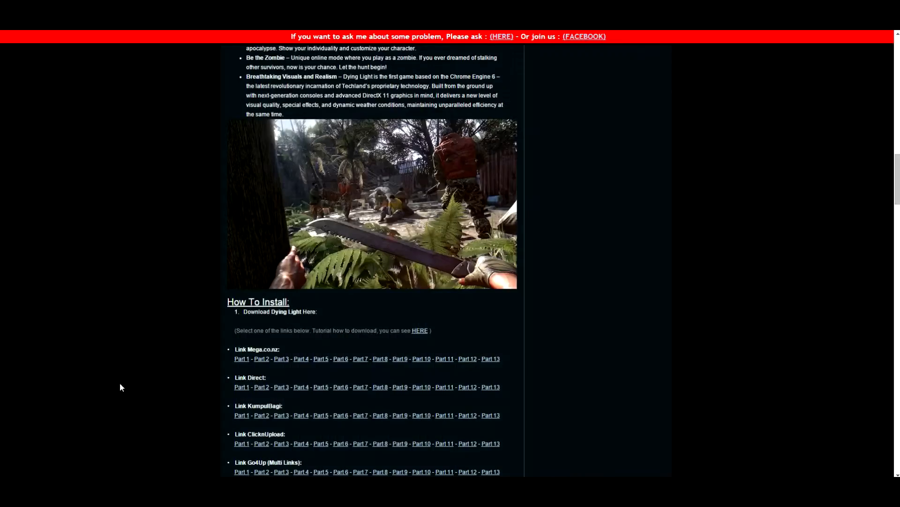
mouse_move(305, 278)
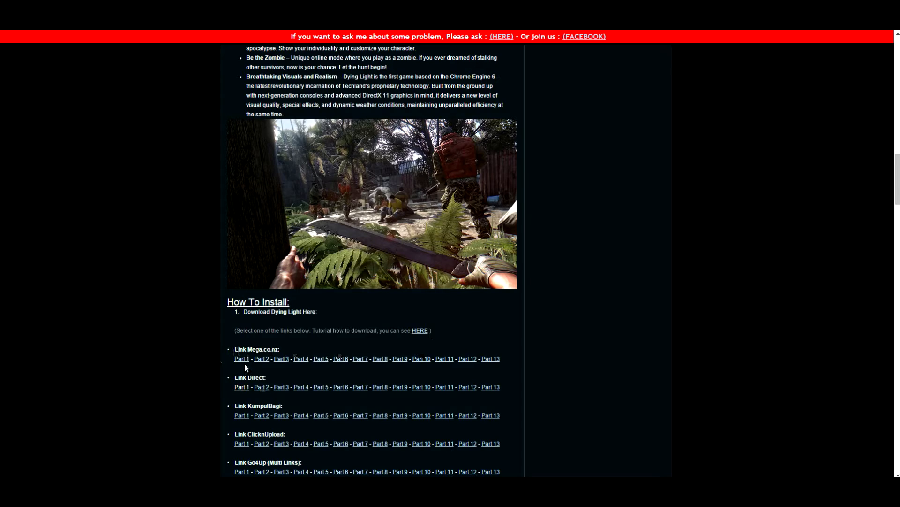
drag(235, 349, 302, 358)
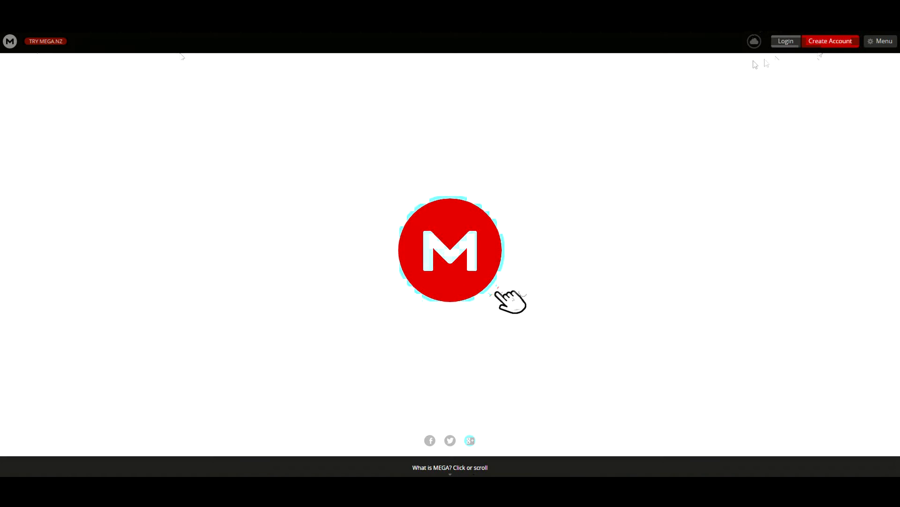
Accept the Terms of Service on the sign-up form, then log in to MEGA.
click(829, 40)
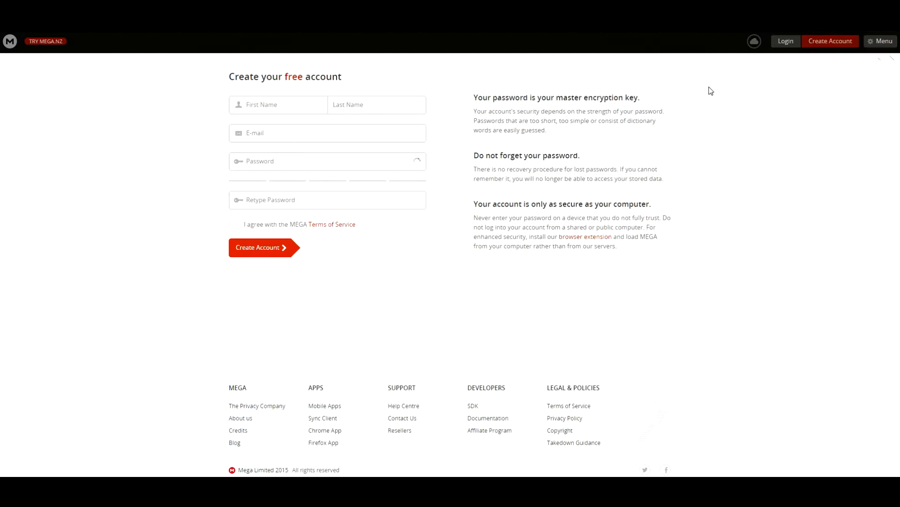
click(279, 105)
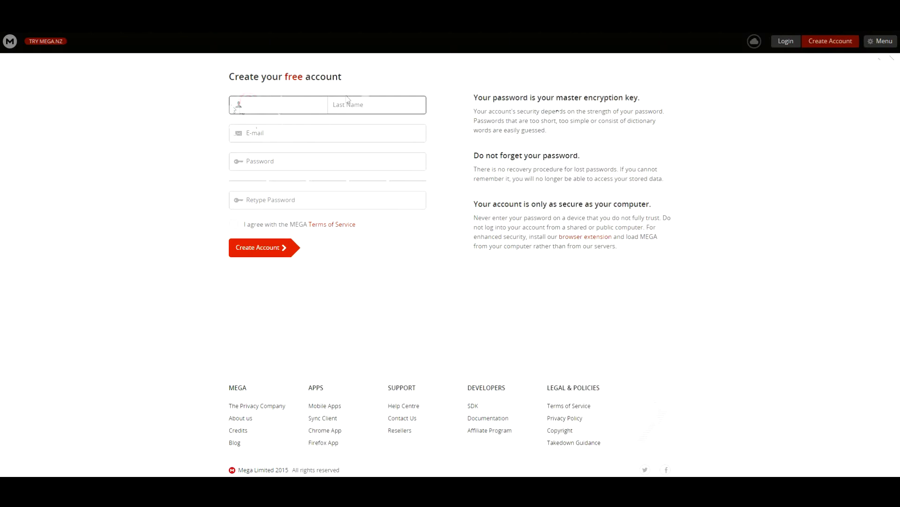
click(328, 133)
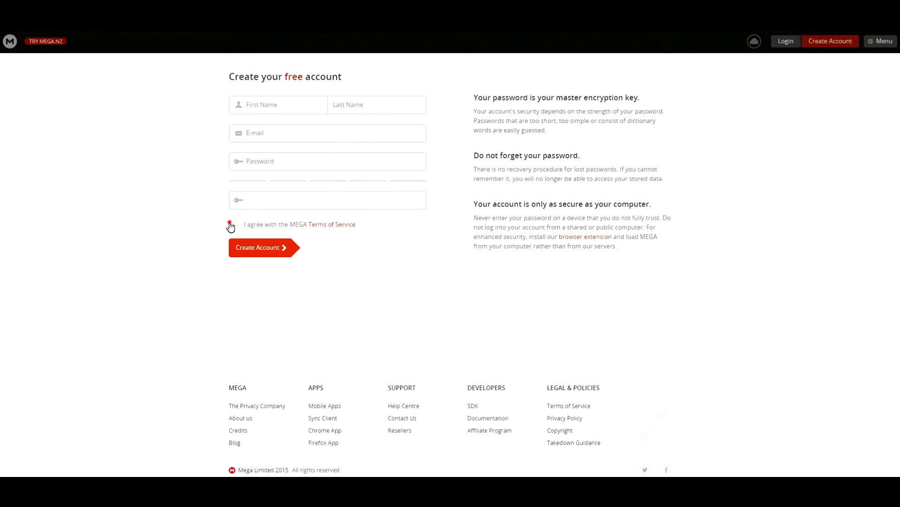
click(231, 224)
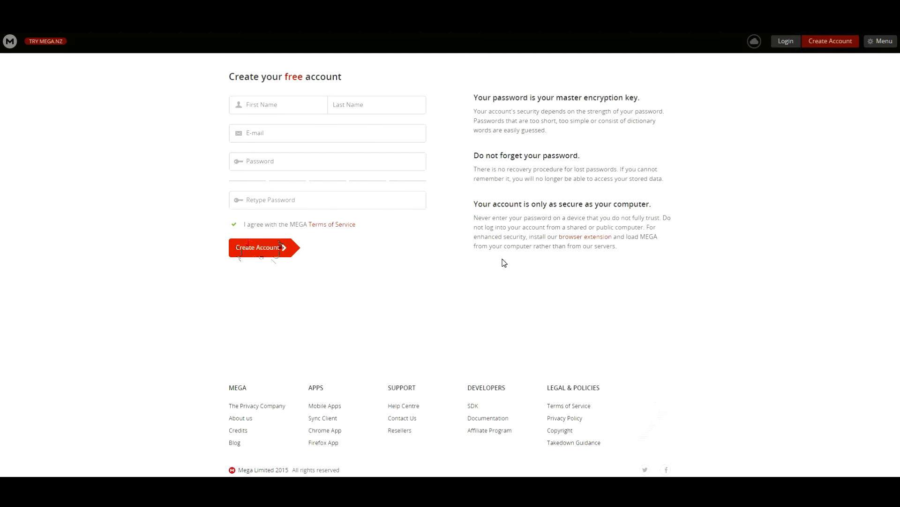
click(786, 40)
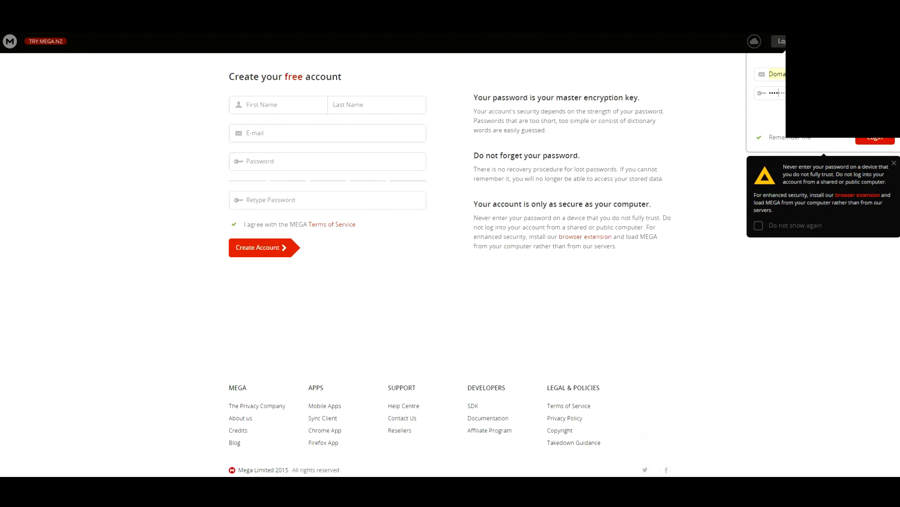
click(875, 137)
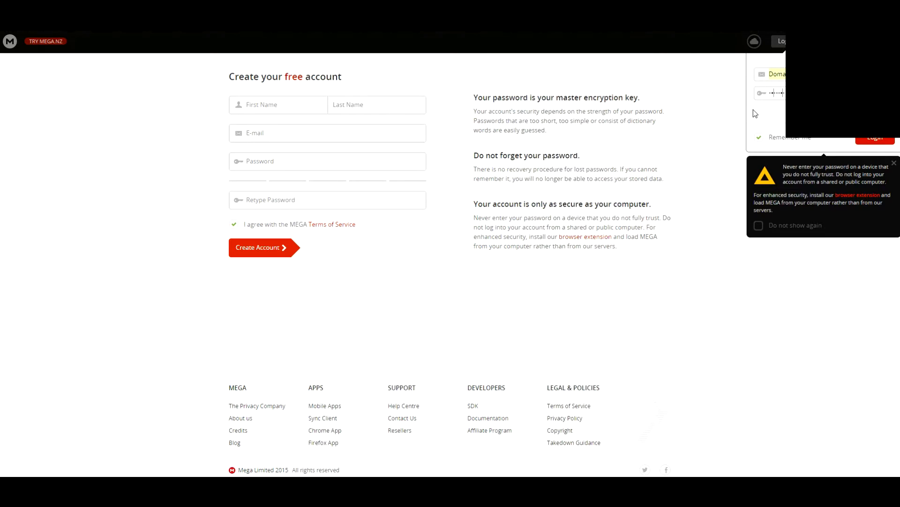
click(875, 137)
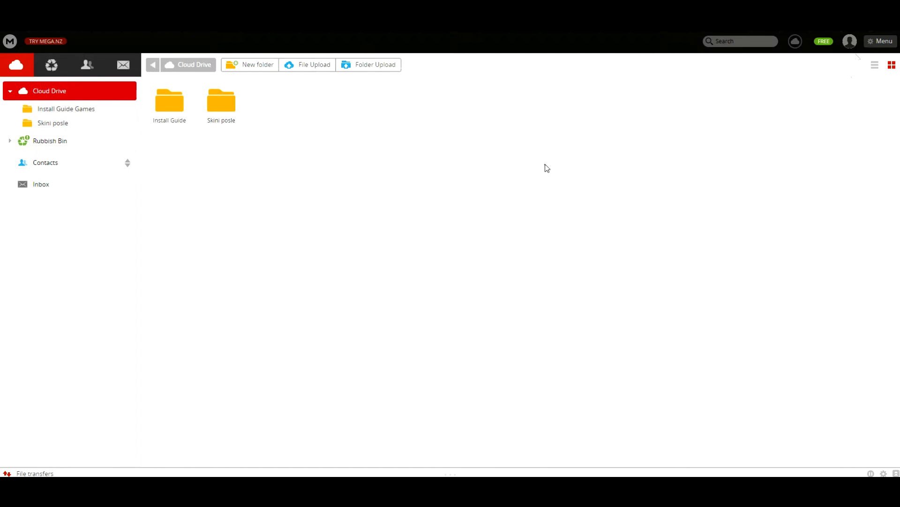
mouse_move(378, 266)
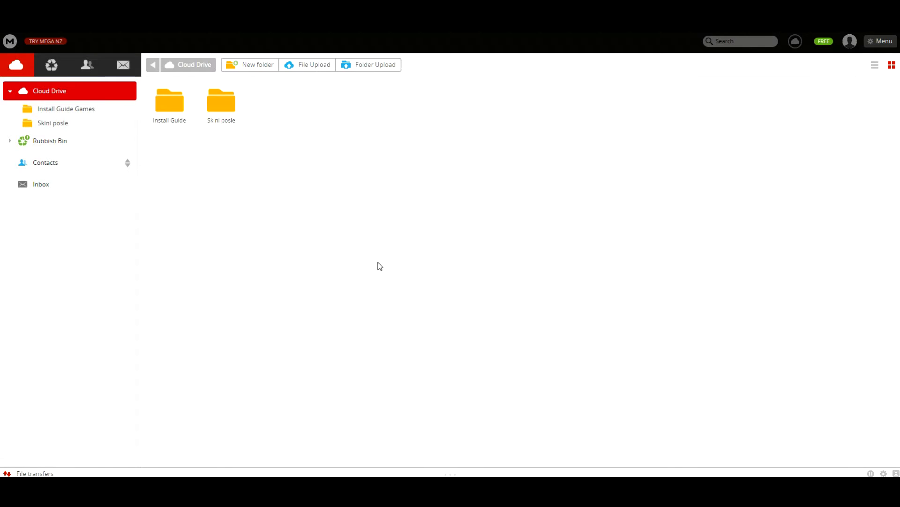
mouse_move(588, 184)
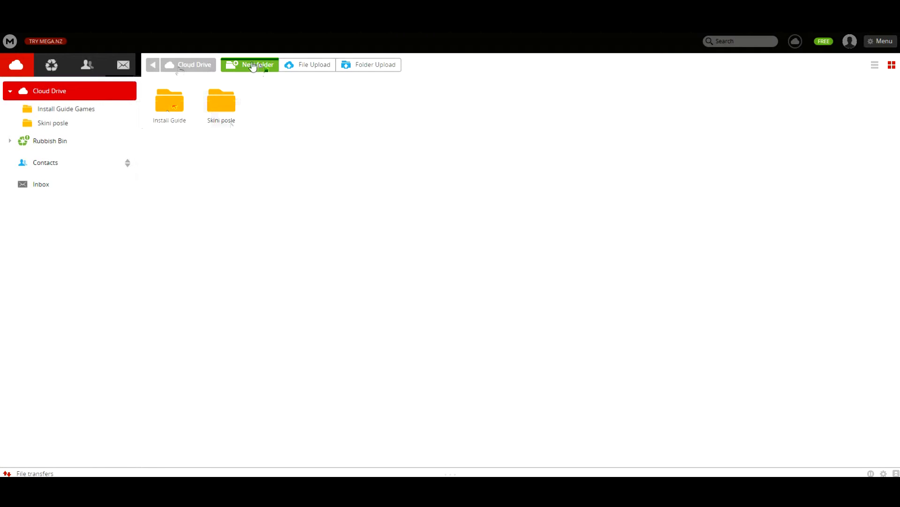
Create a Cloud Drive folder named 'Download' and open it.
click(249, 64)
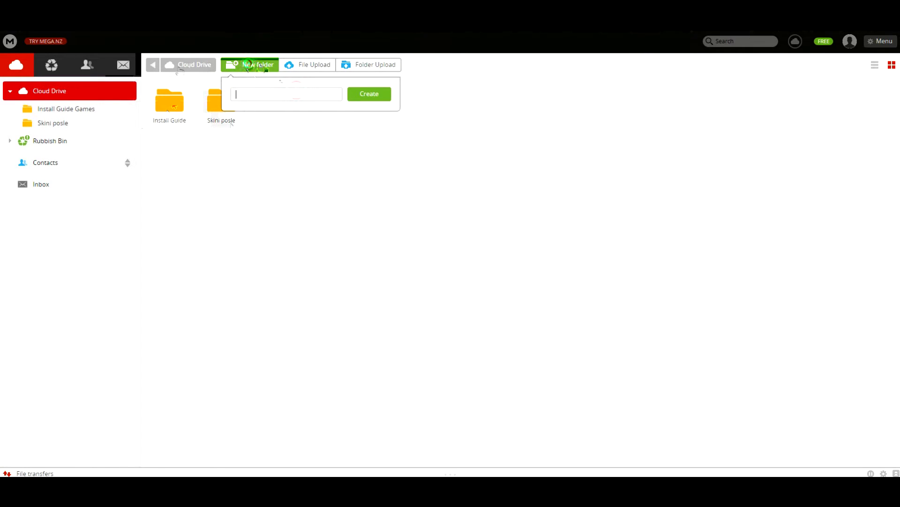
text(Download)
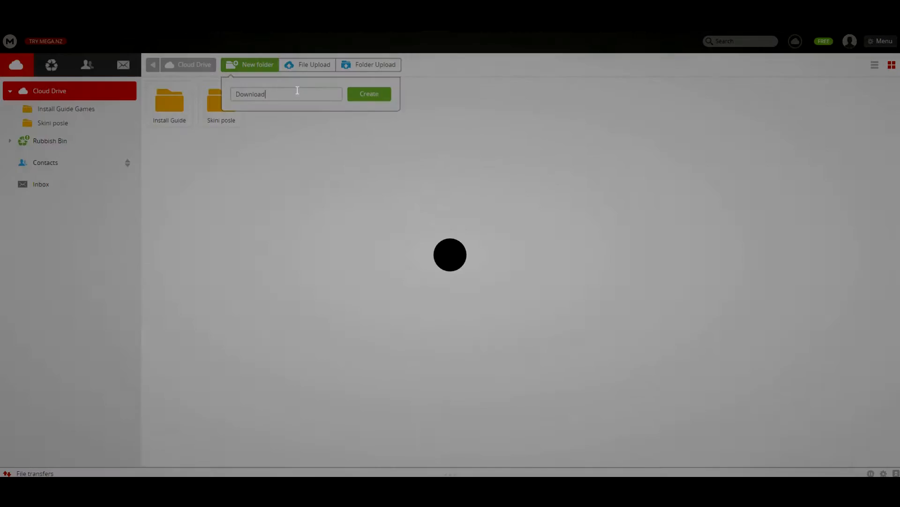
click(368, 94)
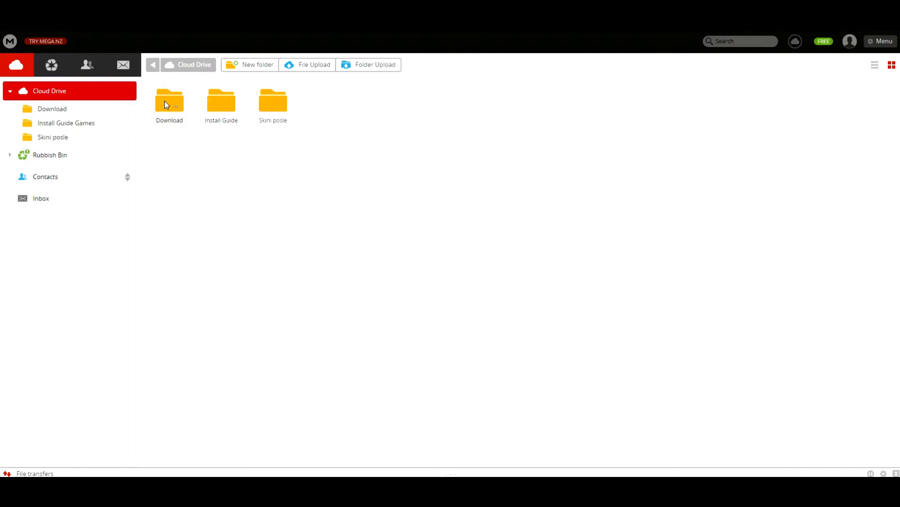
double_click(169, 101)
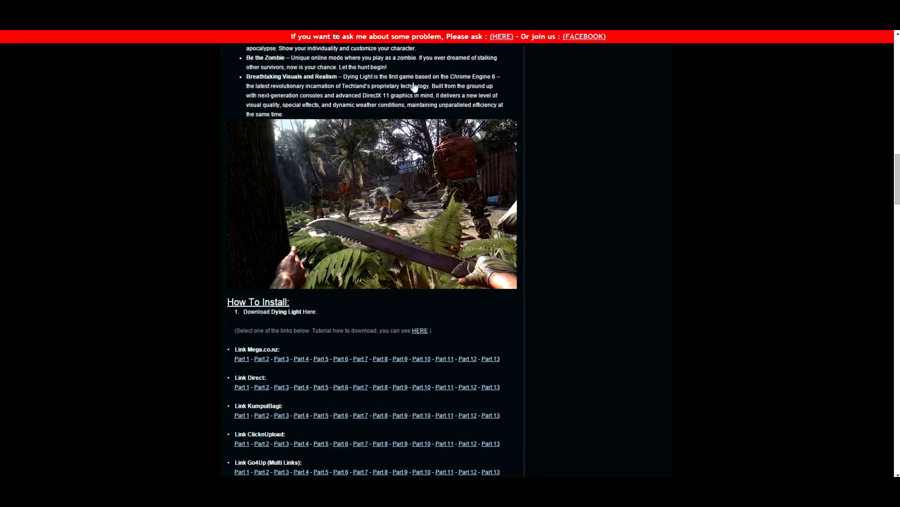
Open the Part 1 Mega link and skip the adf.ly ad.
click(419, 330)
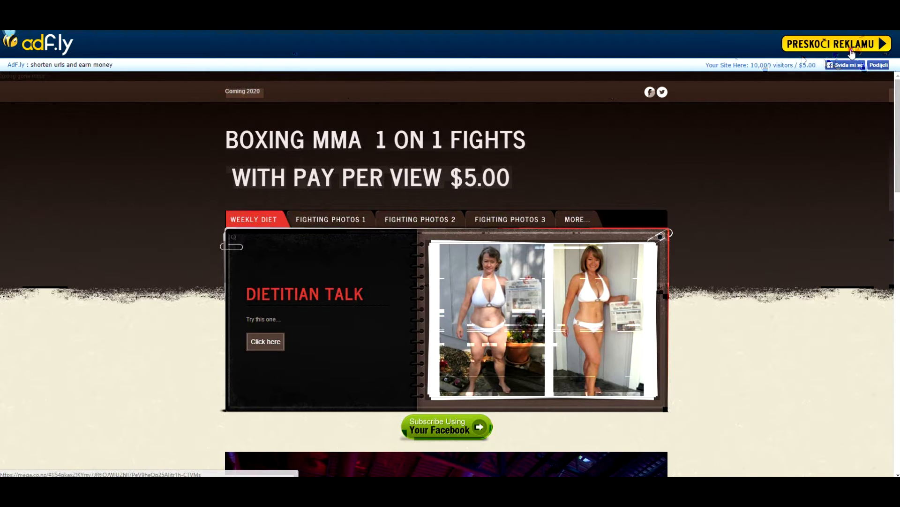
click(834, 43)
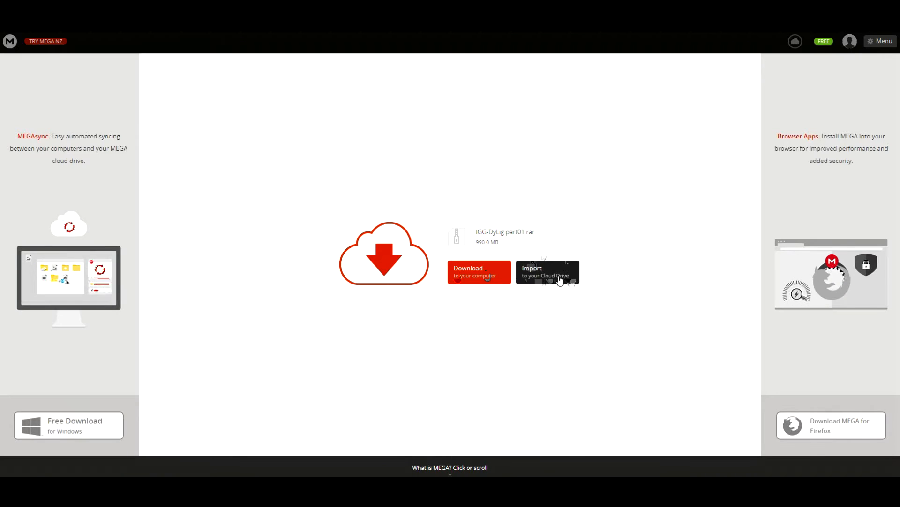
Import IGG-DyLig.part01.rar to the Cloud Drive and check it in Download.
click(546, 272)
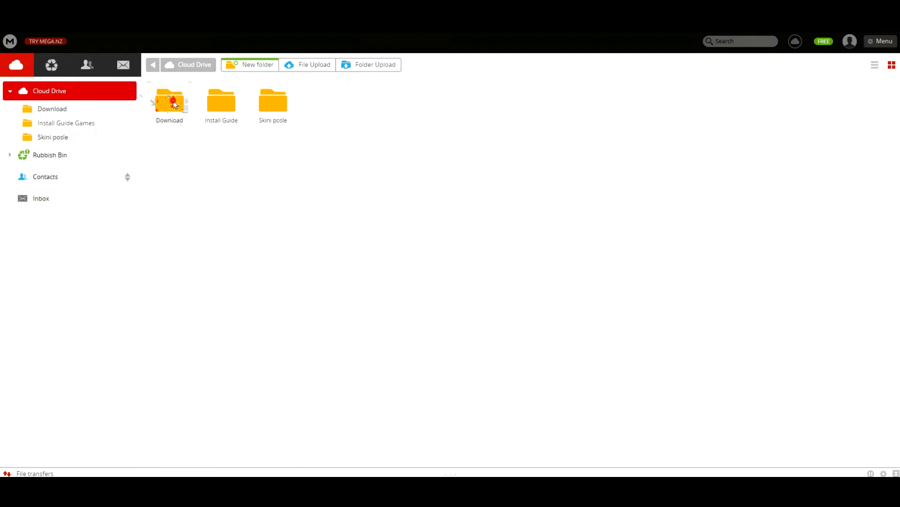
double_click(169, 102)
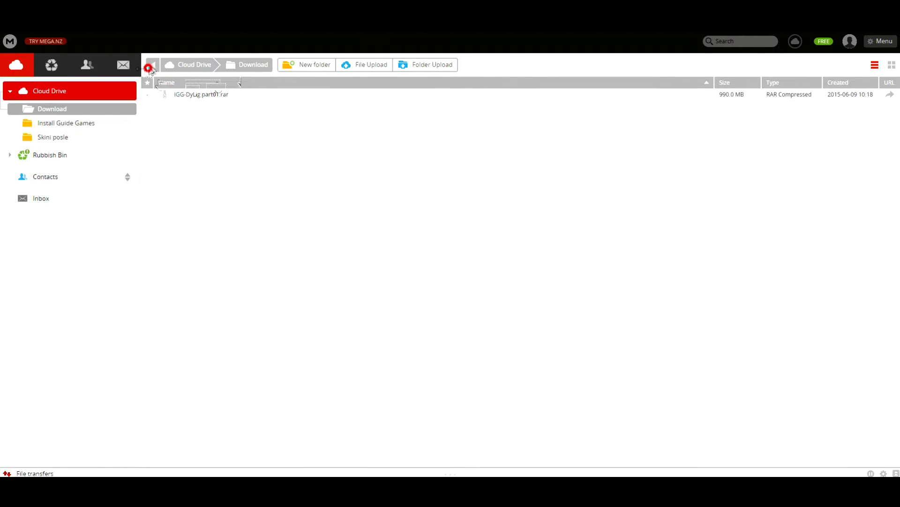
click(151, 64)
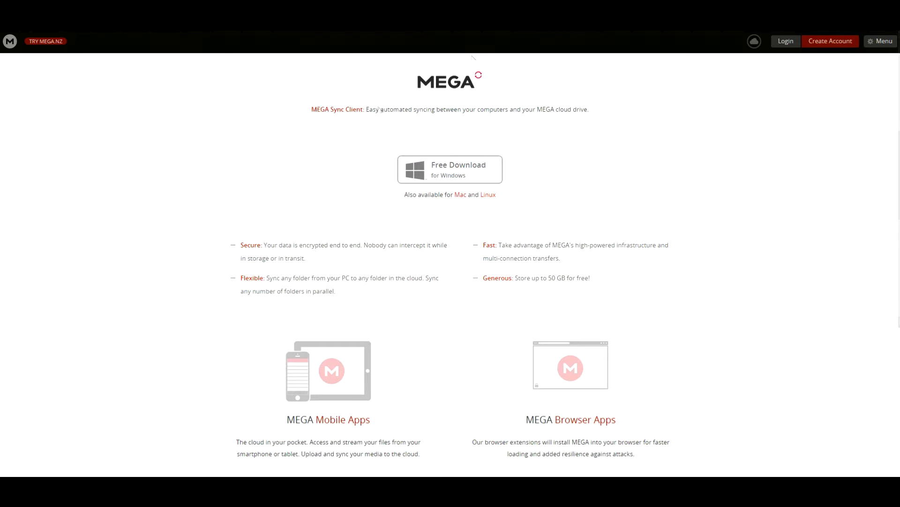
Go to the MEGA Sync Client page with the Windows Free Download button.
click(450, 169)
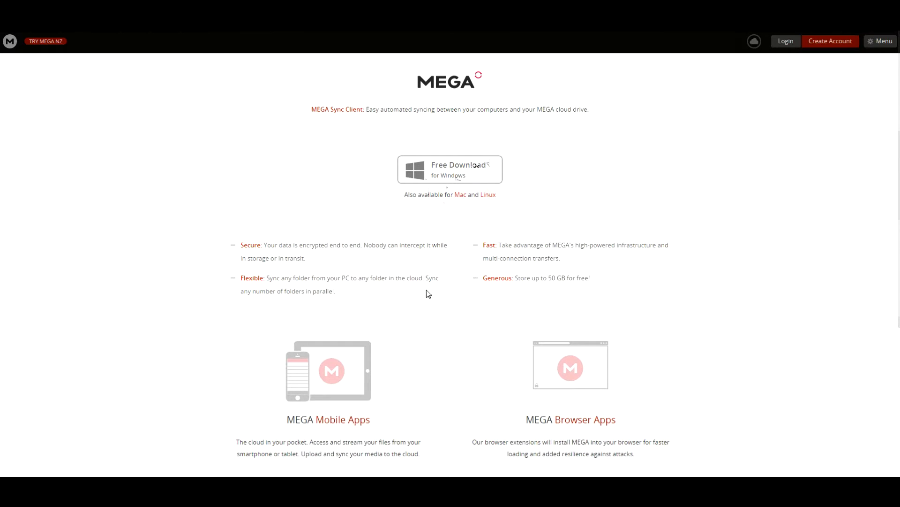
scroll(down, 3)
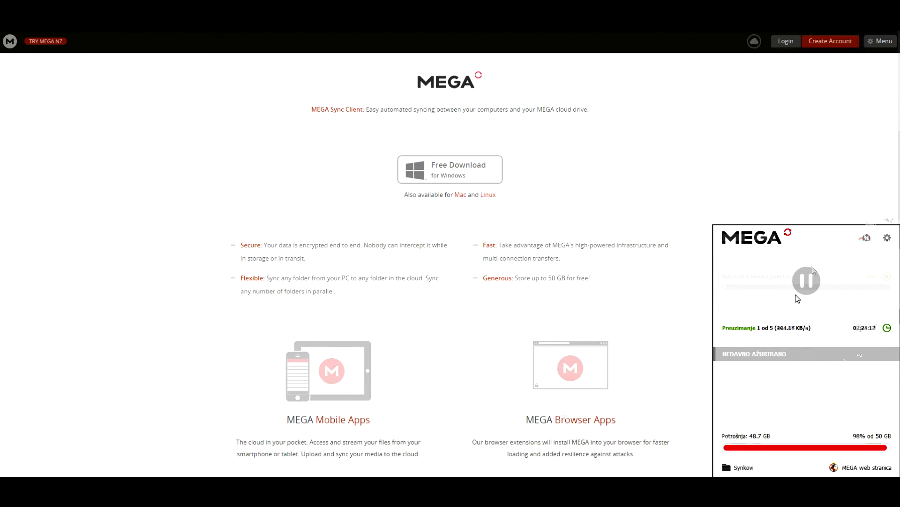
Open MEGAsync Postavke from the tray, check Napredno, then return to Račun.
click(887, 238)
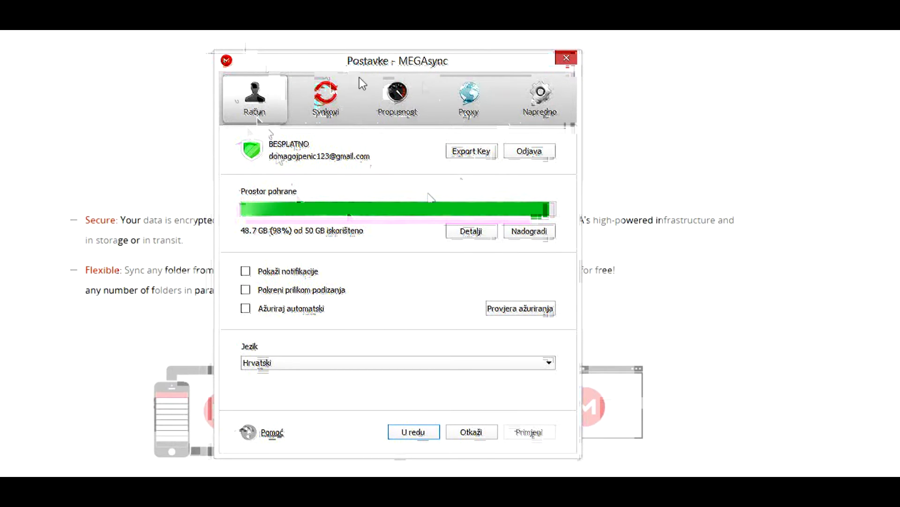
click(540, 98)
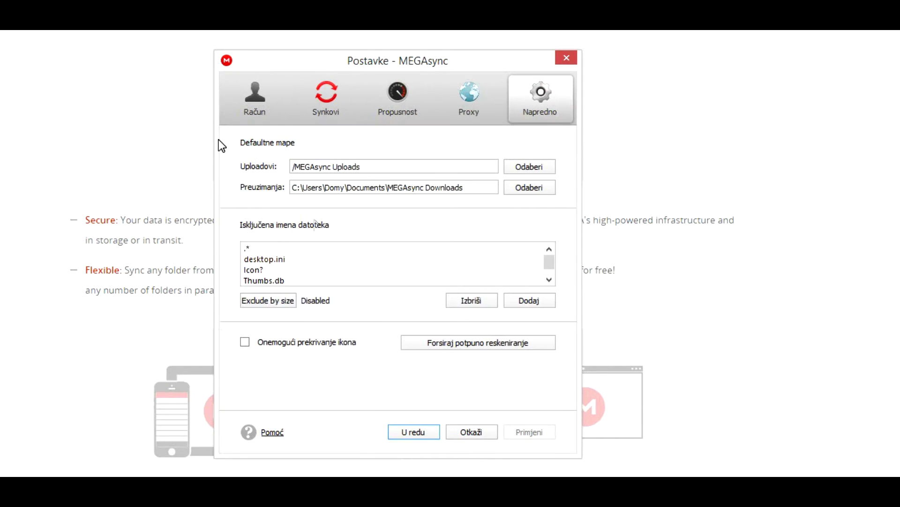
click(255, 98)
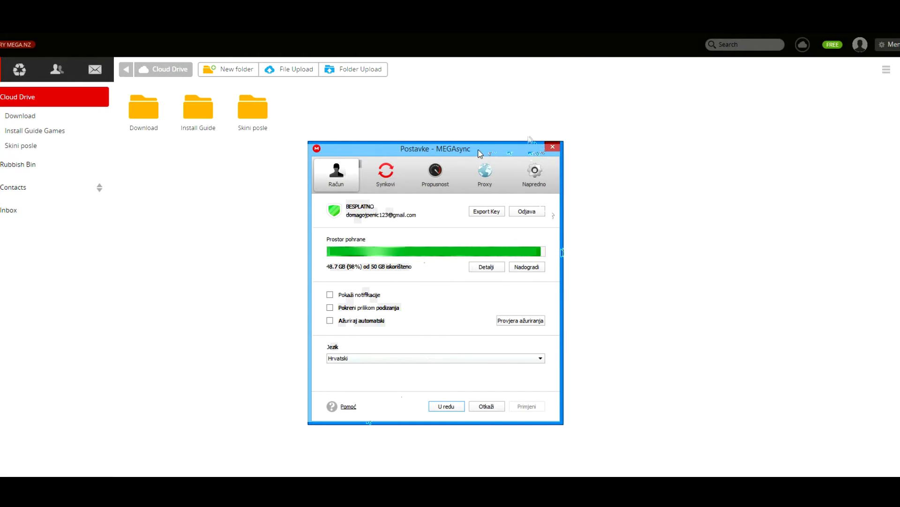
View Documents\MEGAsync, holding only Rubbish, then open the Documents folder.
drag(435, 149, 574, 141)
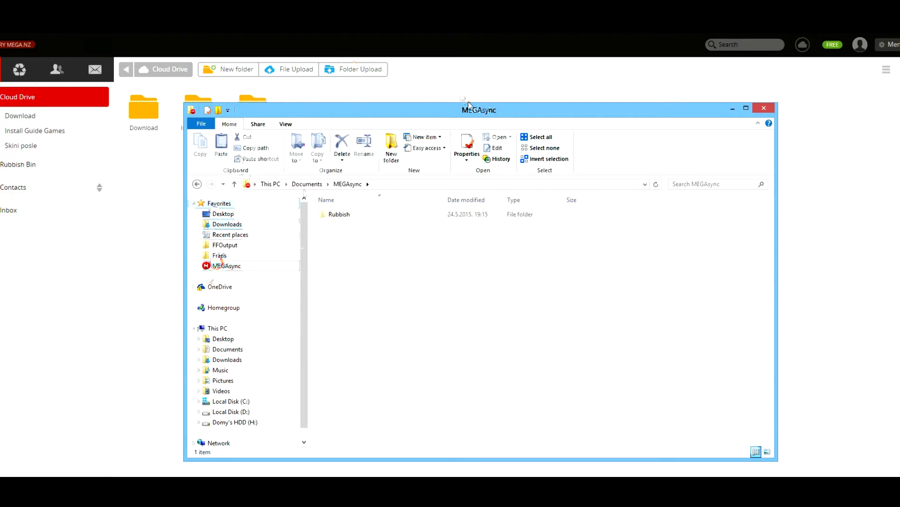
drag(479, 110, 399, 80)
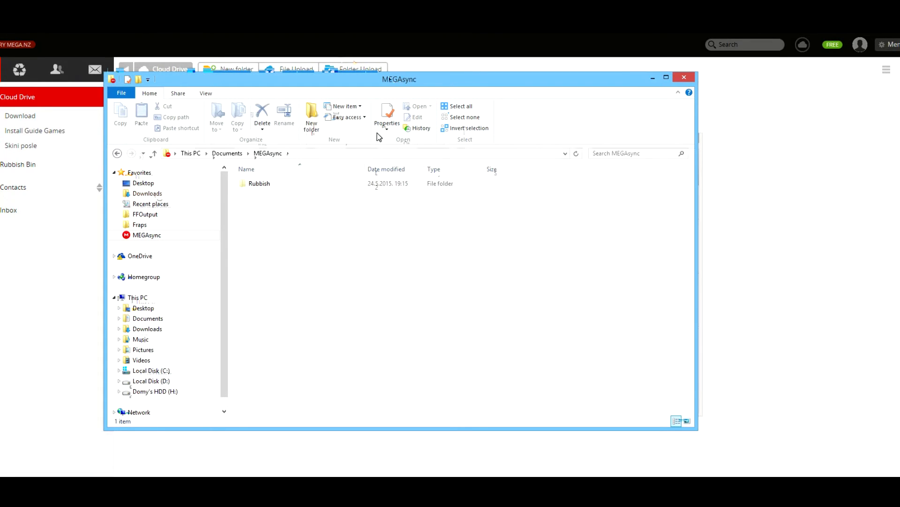
click(147, 235)
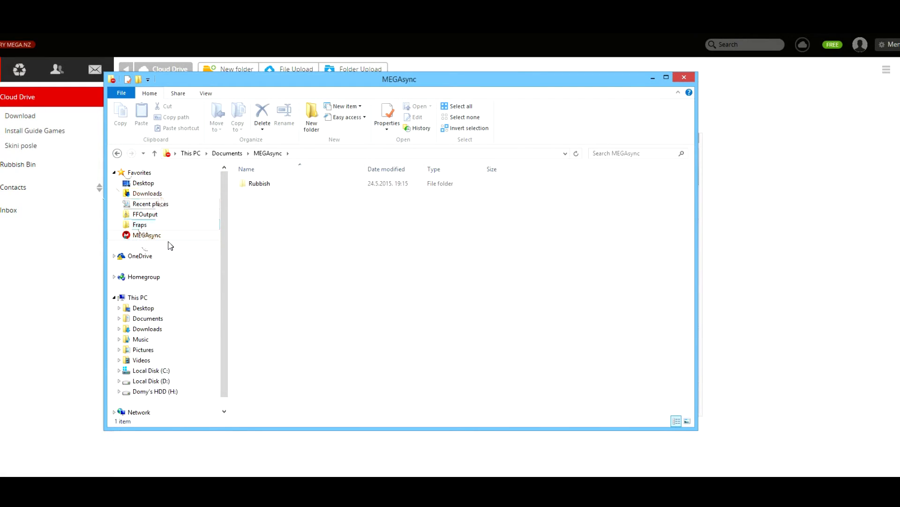
click(147, 318)
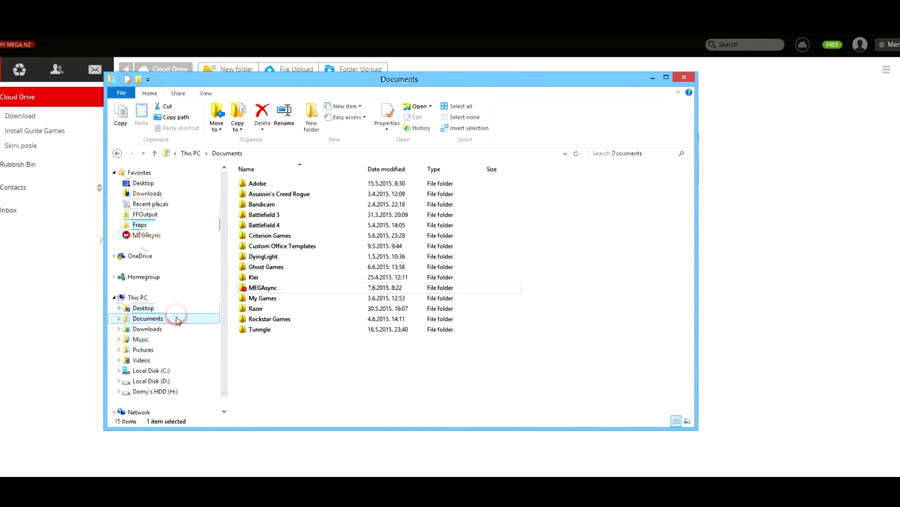
double_click(263, 287)
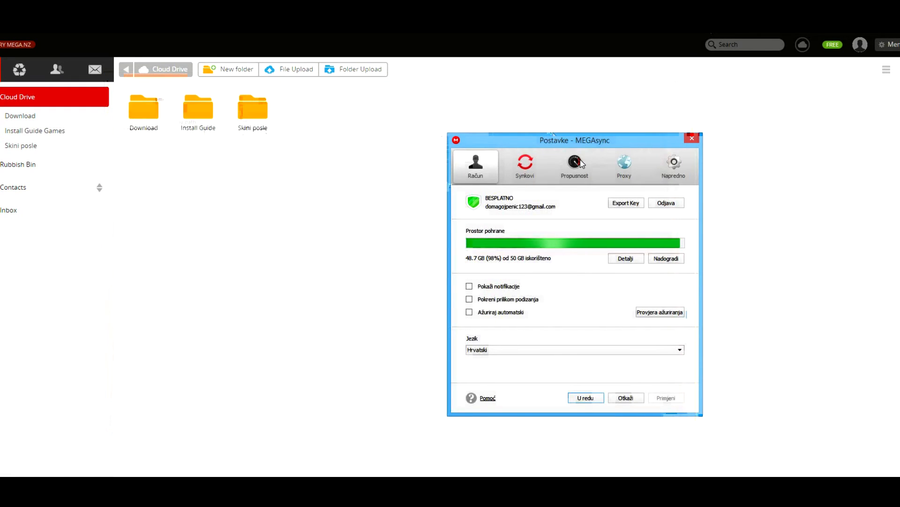
Open the Synkovi tab and select the Documents\MEGAsync to /Install Guide Games sync.
drag(574, 140, 394, 205)
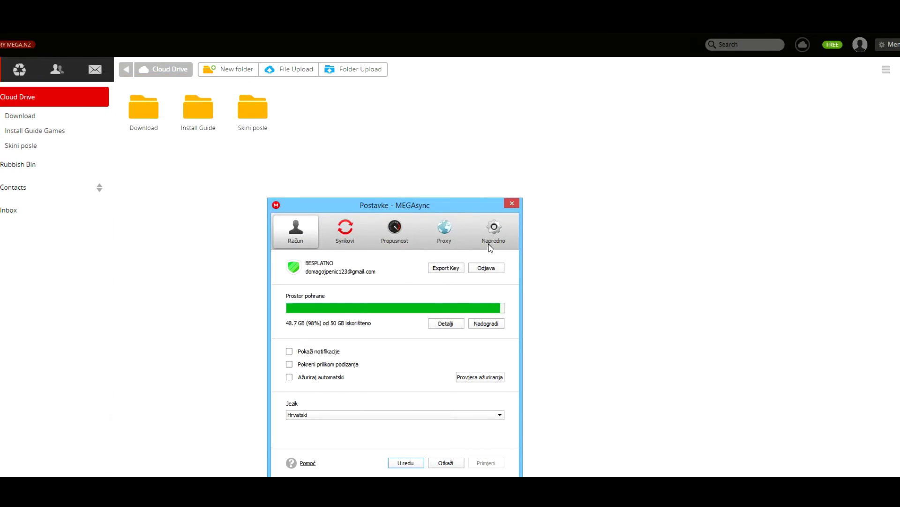
click(344, 230)
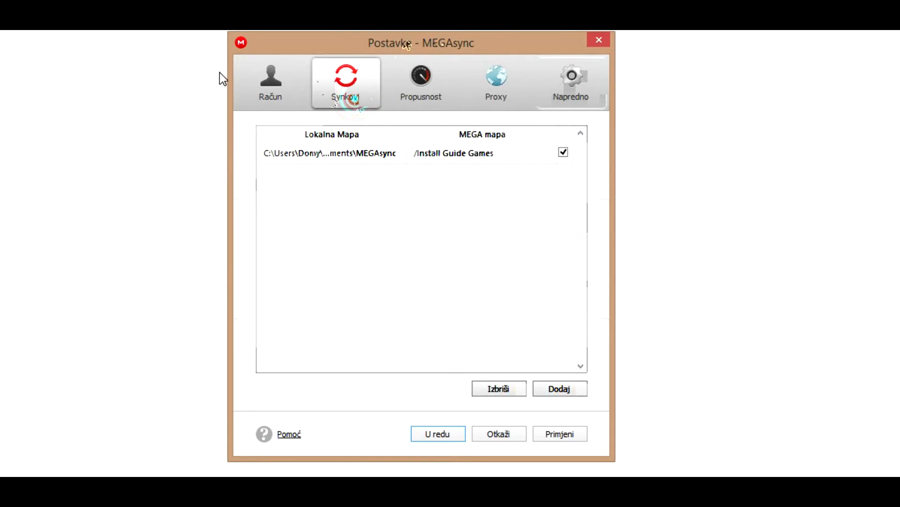
click(331, 153)
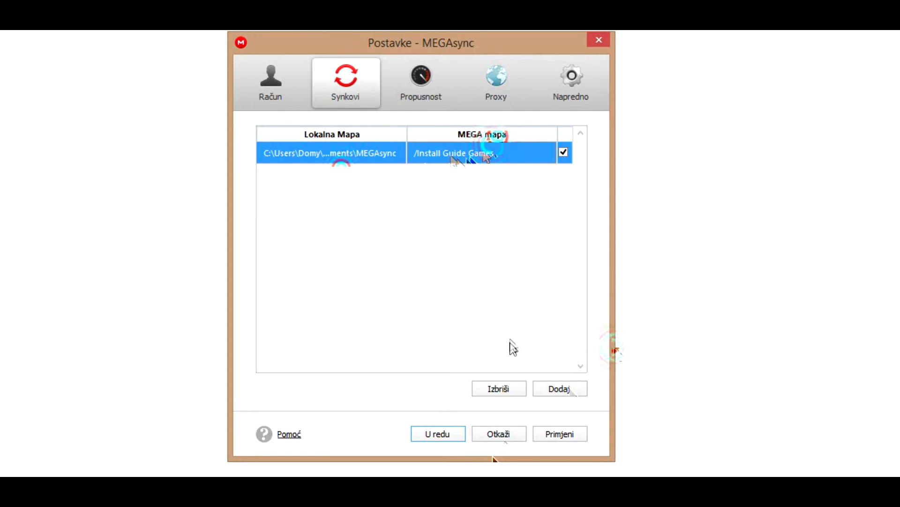
click(559, 388)
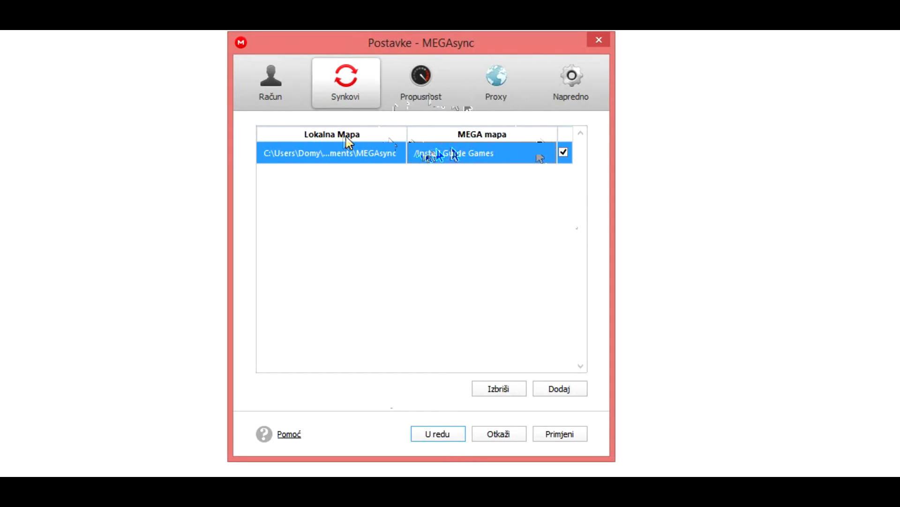
mouse_move(491, 142)
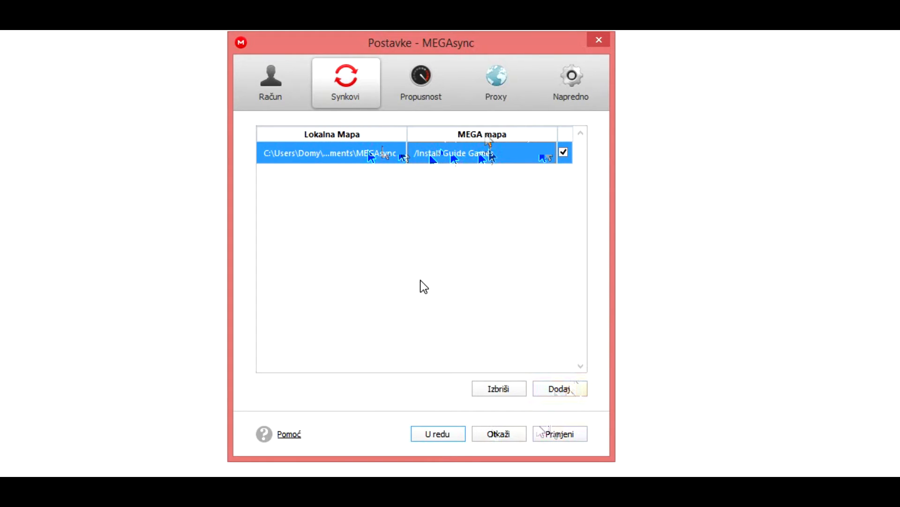
Add a sync pairing new local folder My Games\ruhrir5 with MEGA /Download.
click(558, 389)
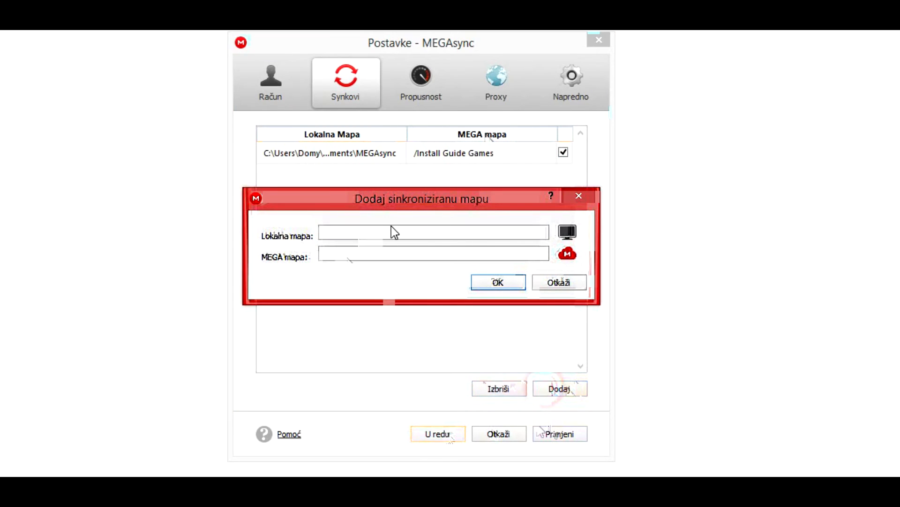
click(567, 232)
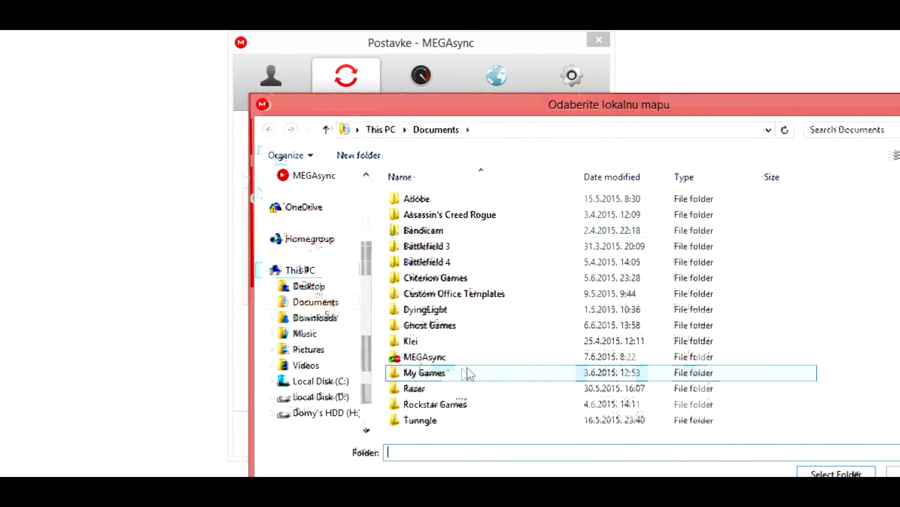
double_click(424, 372)
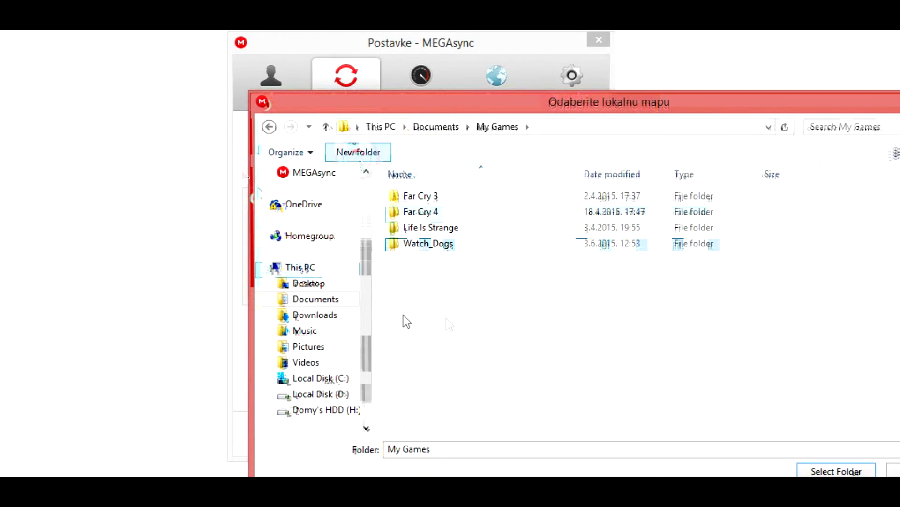
click(358, 151)
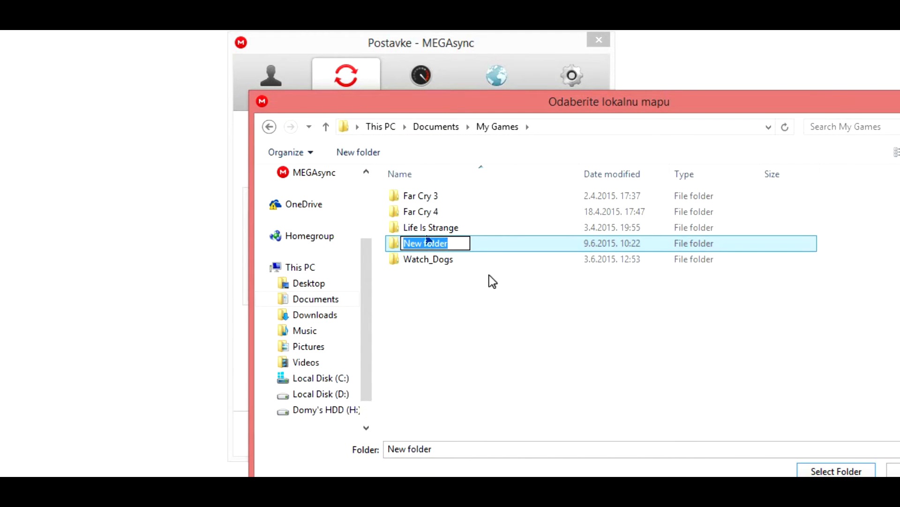
text(ruhrir5)
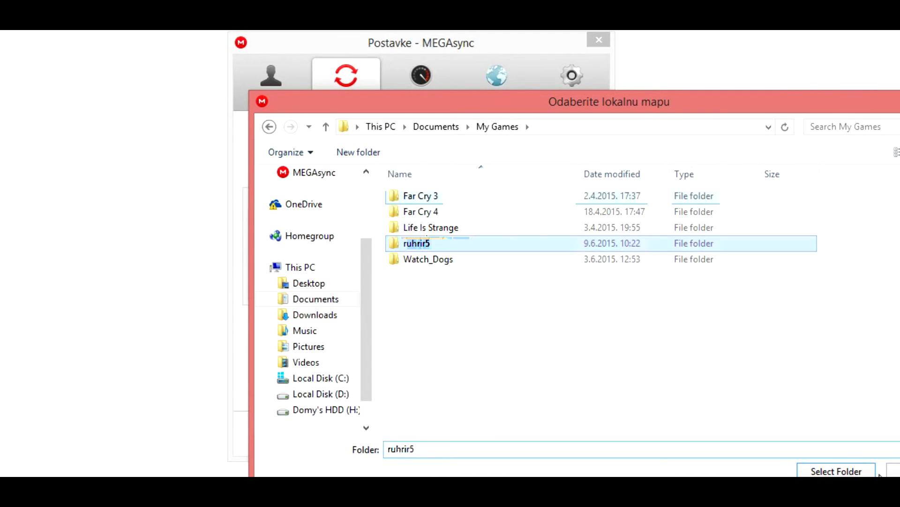
click(836, 471)
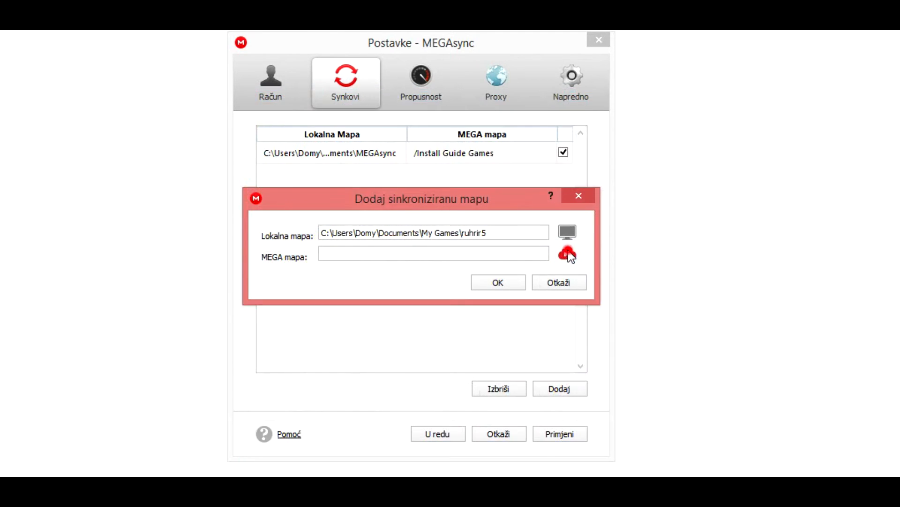
click(568, 253)
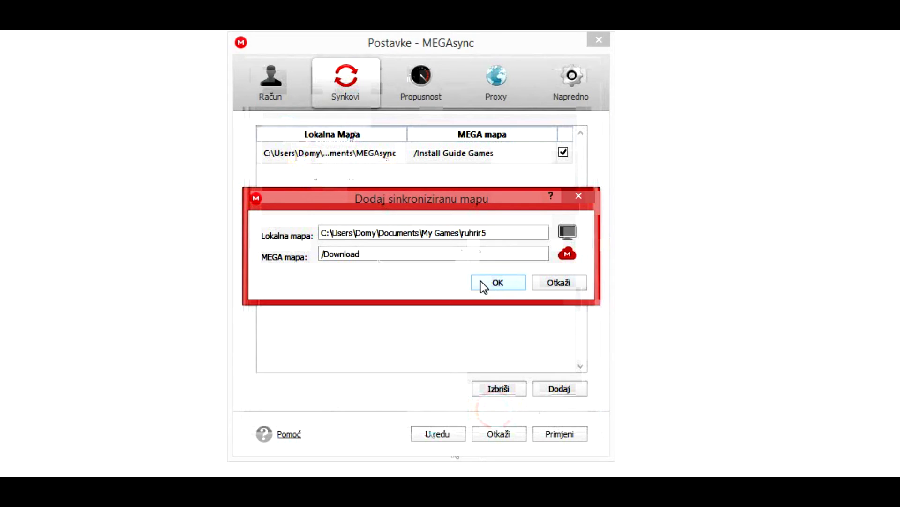
click(497, 282)
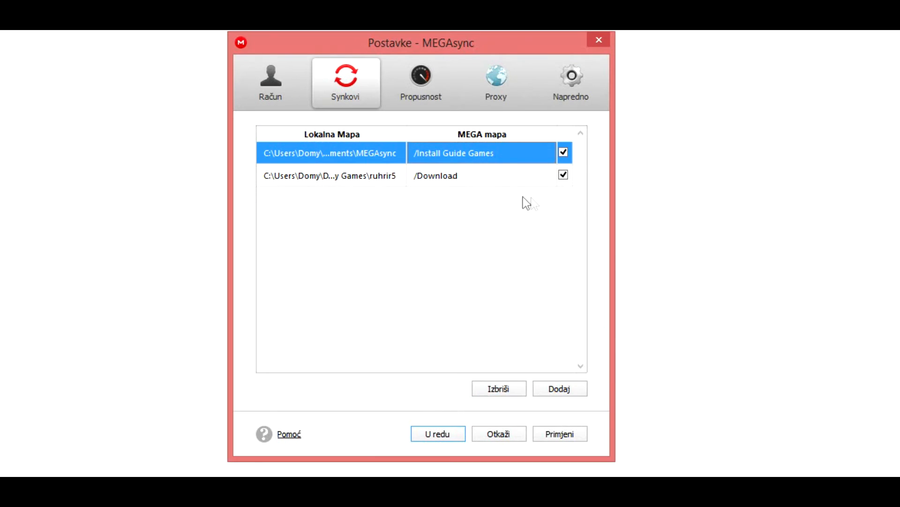
mouse_move(339, 177)
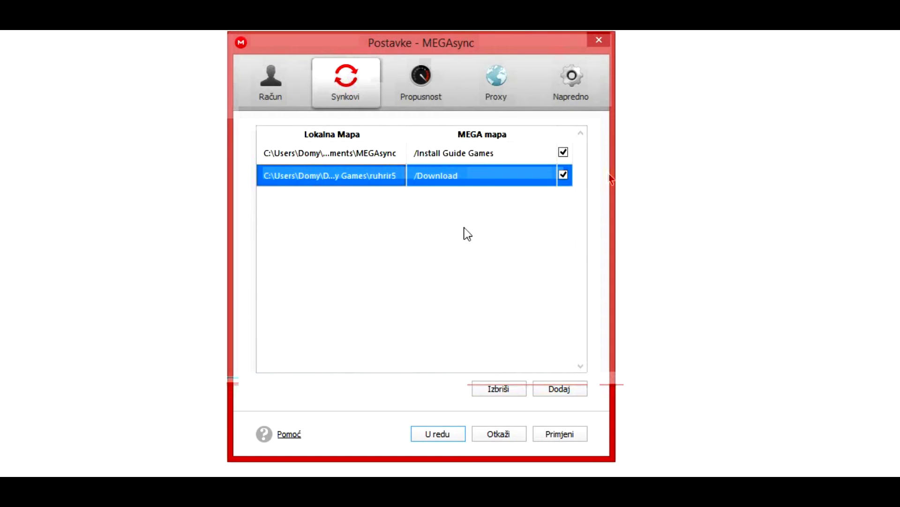
Delete the ruhrir5 to /Download sync, then go back to the Račun account overview.
click(498, 389)
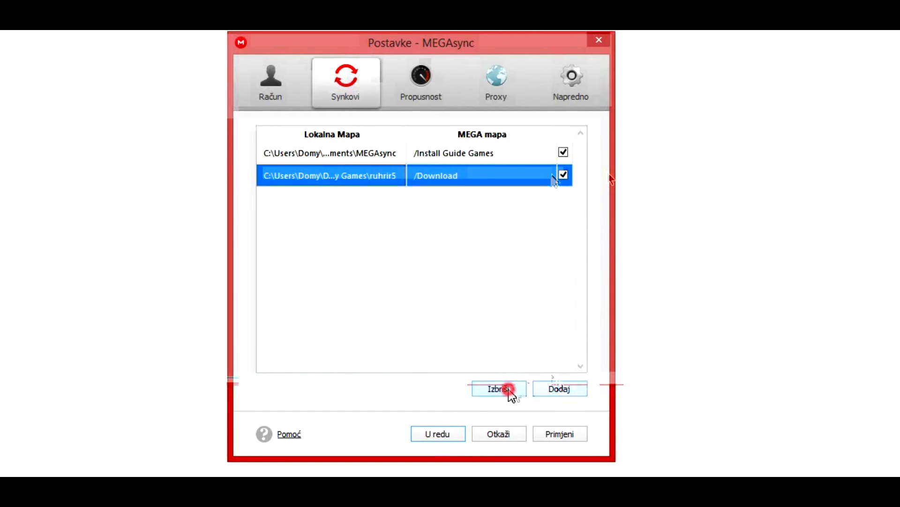
click(499, 389)
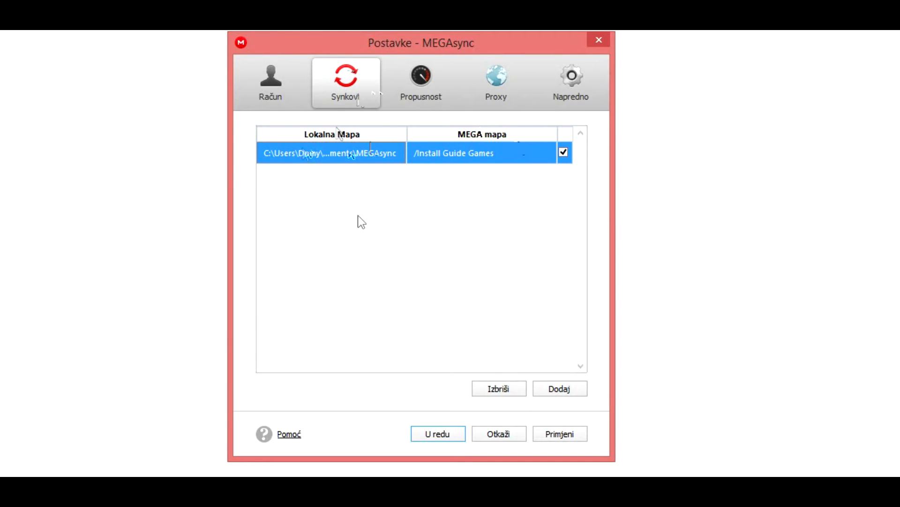
click(270, 83)
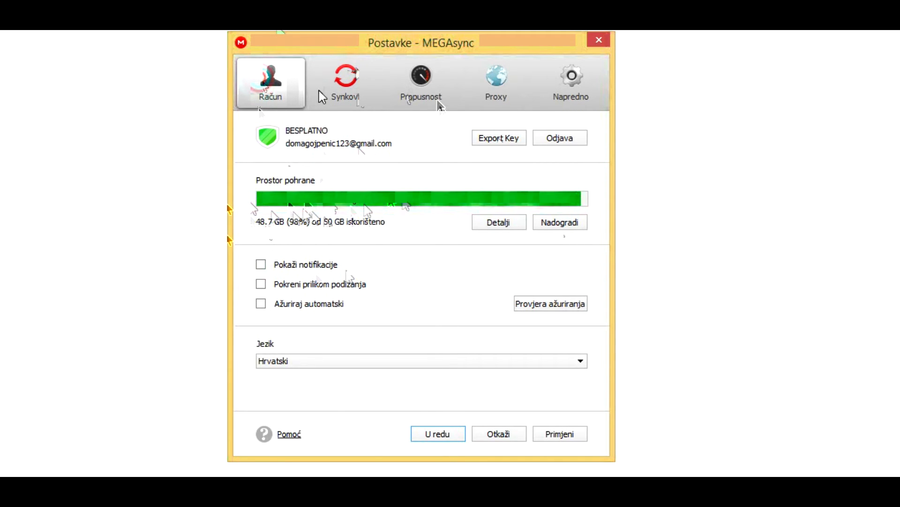
Try pairing the local MEGAsync folder with cloud Download, dismissing the already-synced error.
click(346, 82)
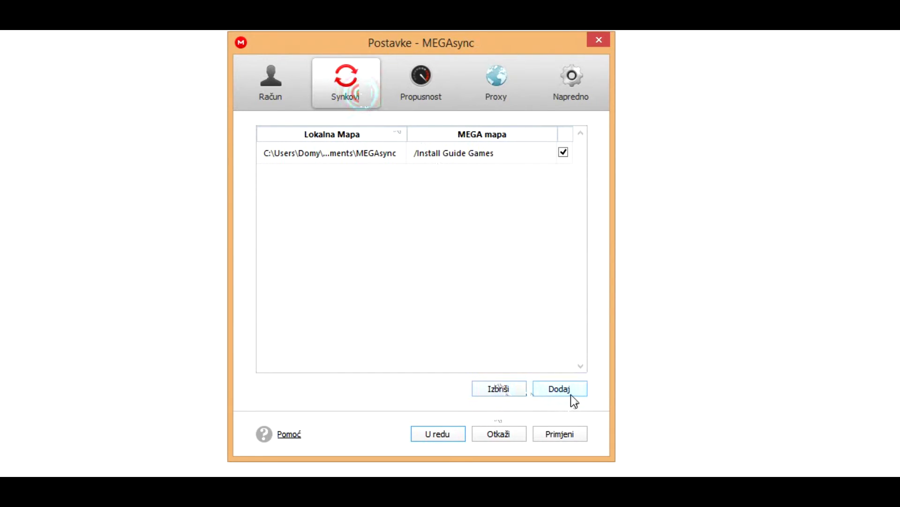
click(559, 388)
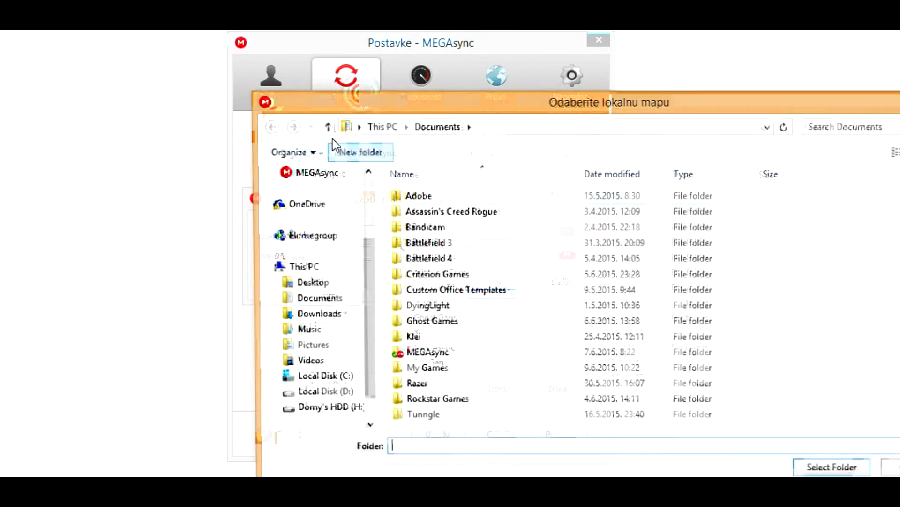
double_click(427, 351)
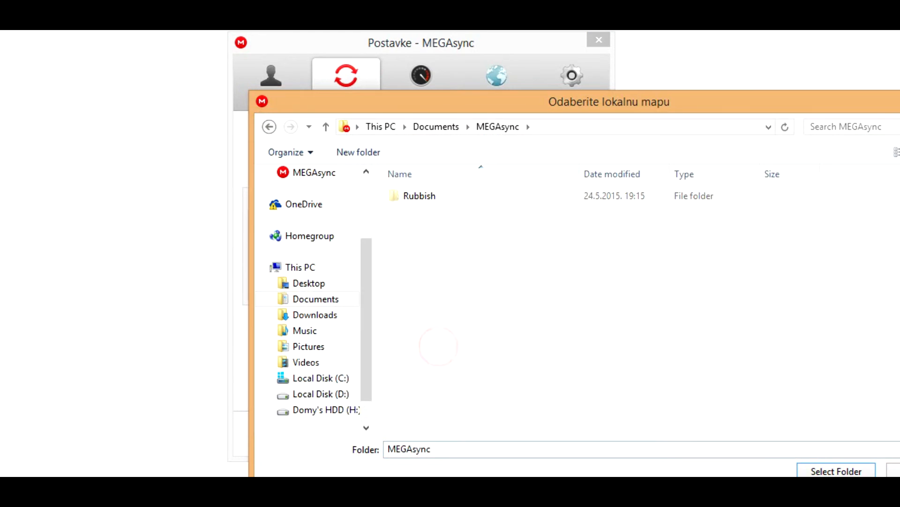
click(836, 471)
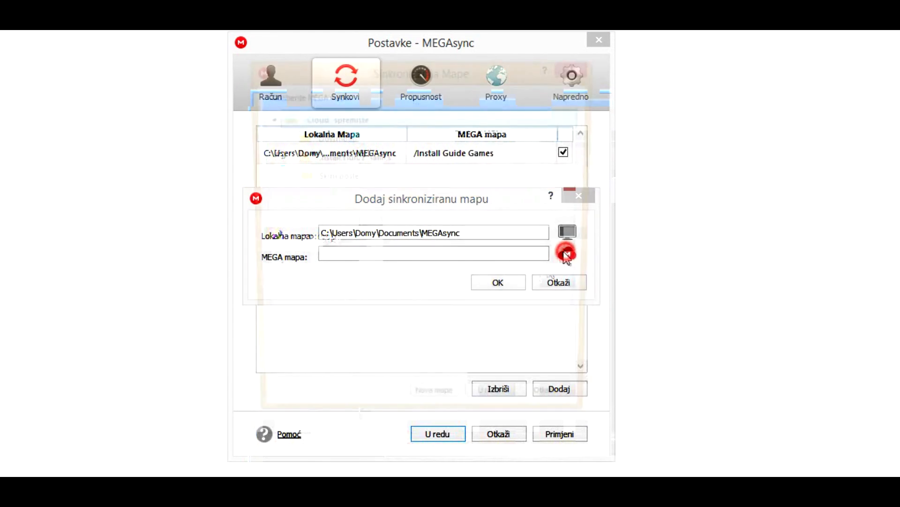
click(566, 253)
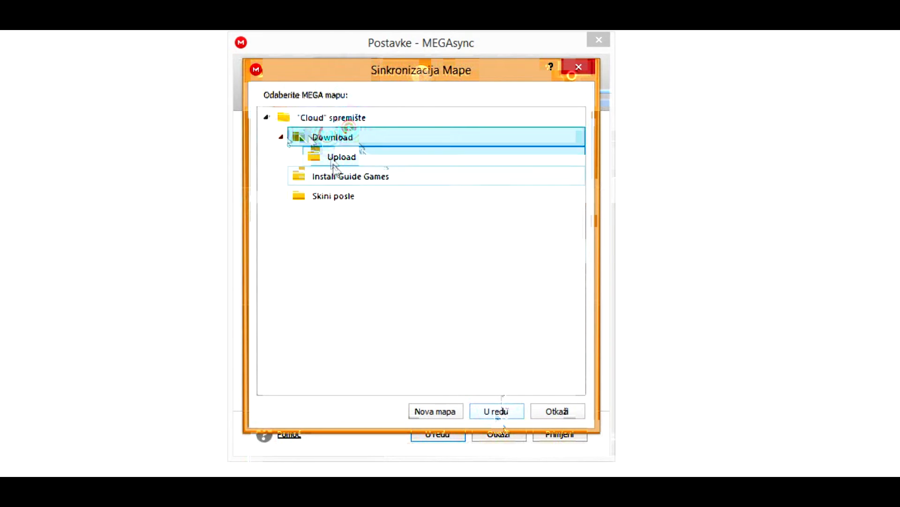
click(341, 156)
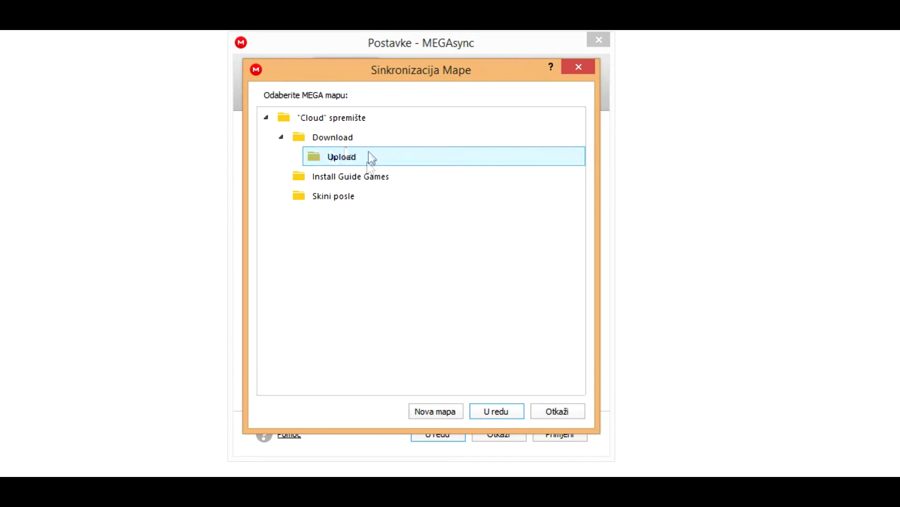
click(332, 137)
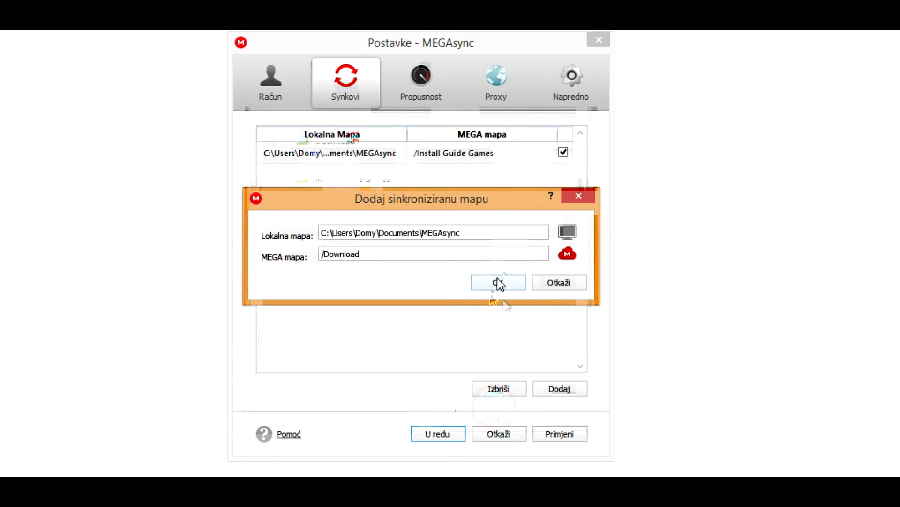
click(497, 282)
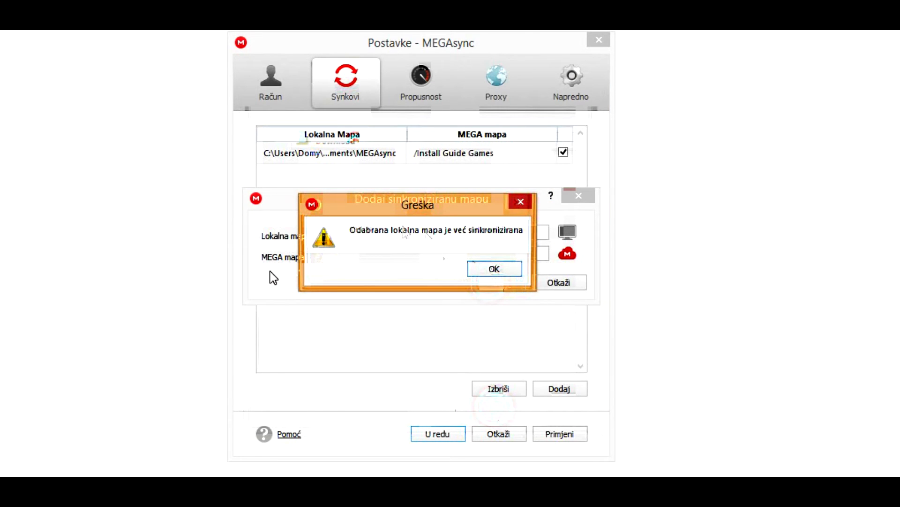
click(494, 268)
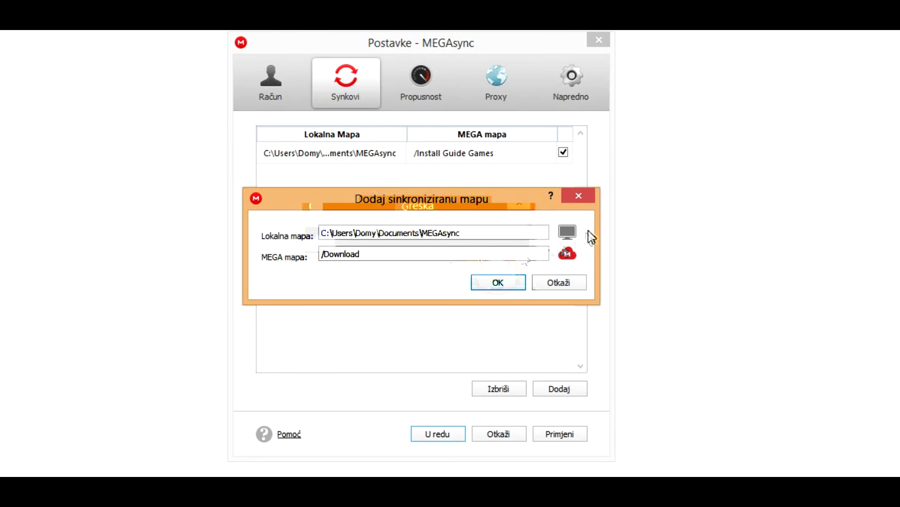
Create a new 'Video tut' folder on the Desktop and select it as the local folder.
click(567, 233)
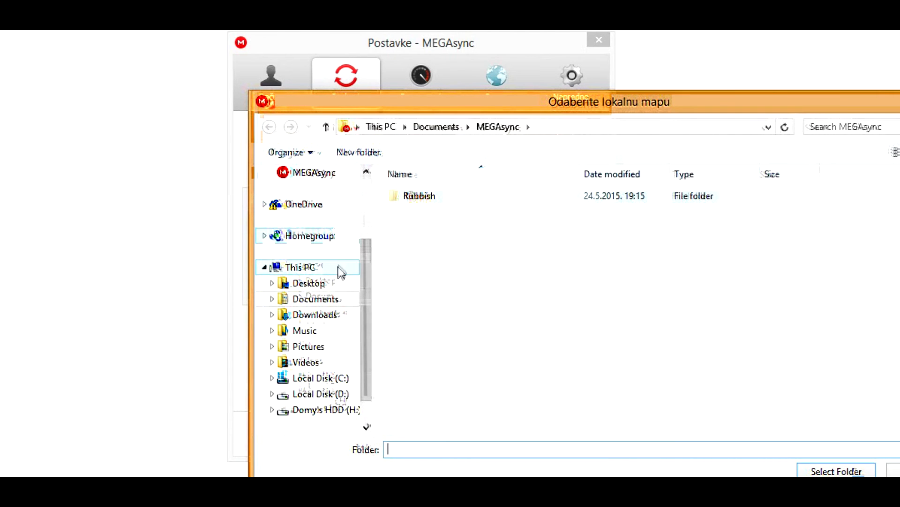
click(308, 282)
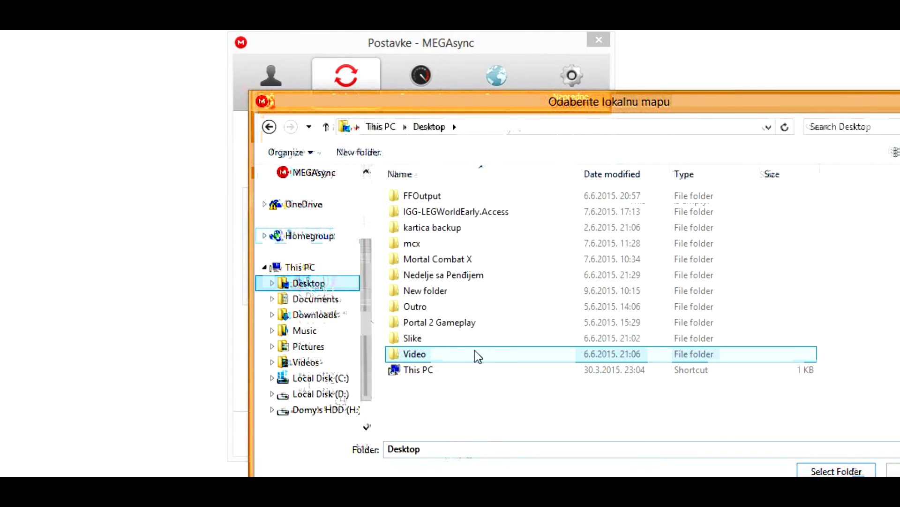
click(358, 152)
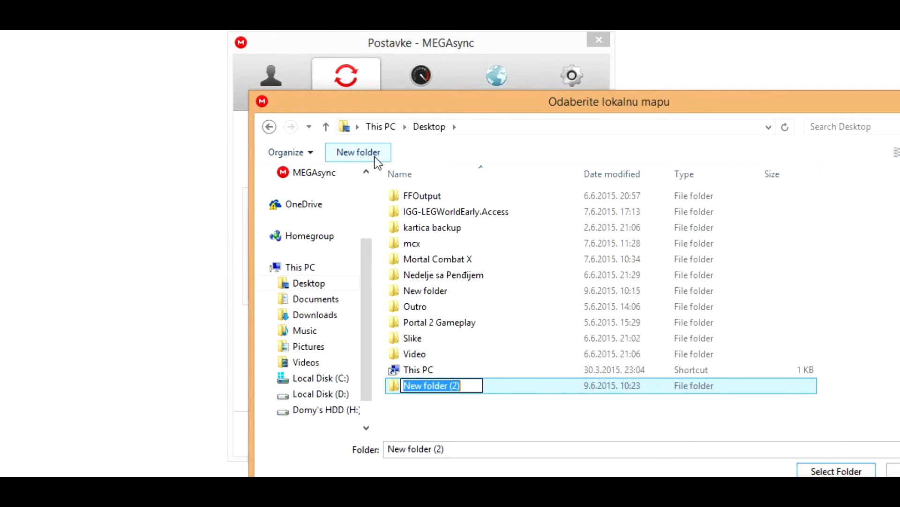
text(Video tut)
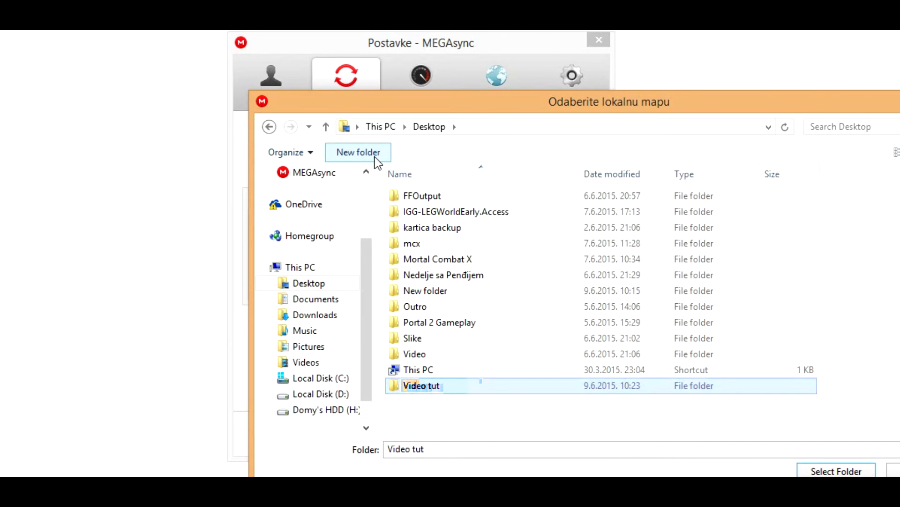
double_click(422, 385)
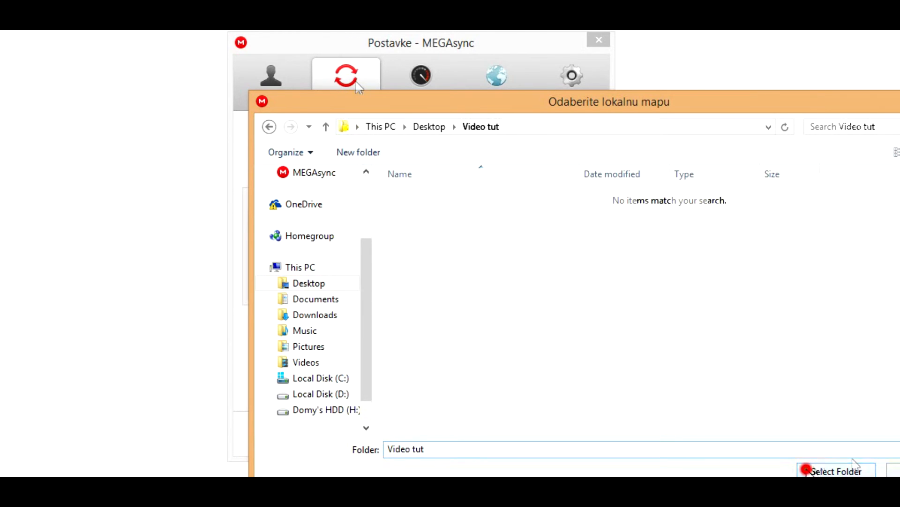
click(837, 471)
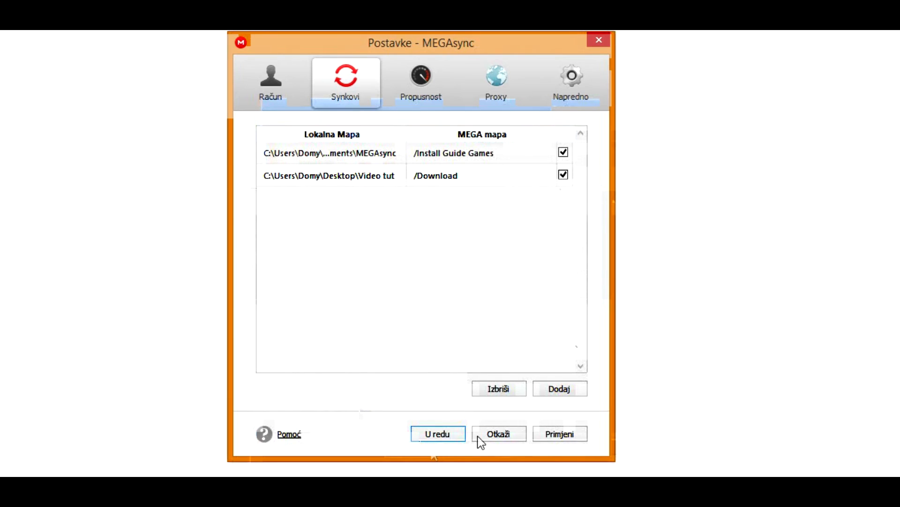
Save the new sync, remove the Upload folder from cloud Download, and minimise the browser.
click(497, 434)
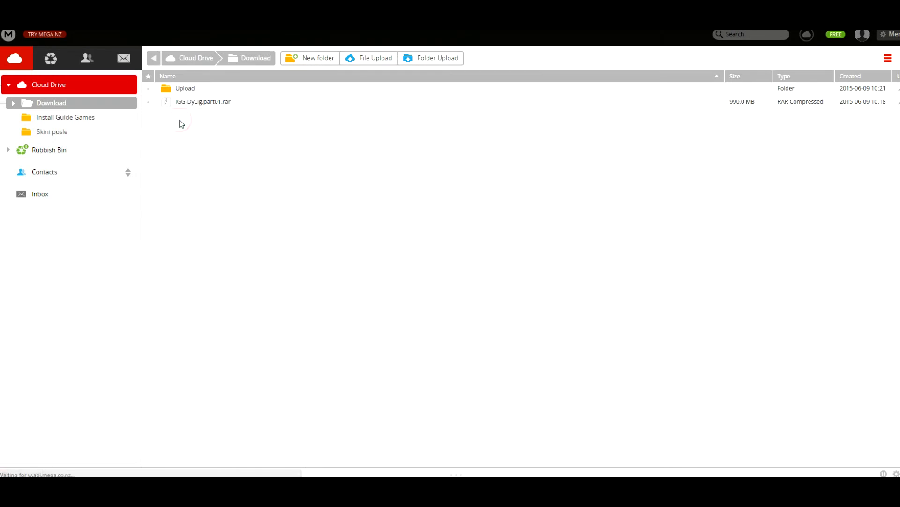
click(184, 87)
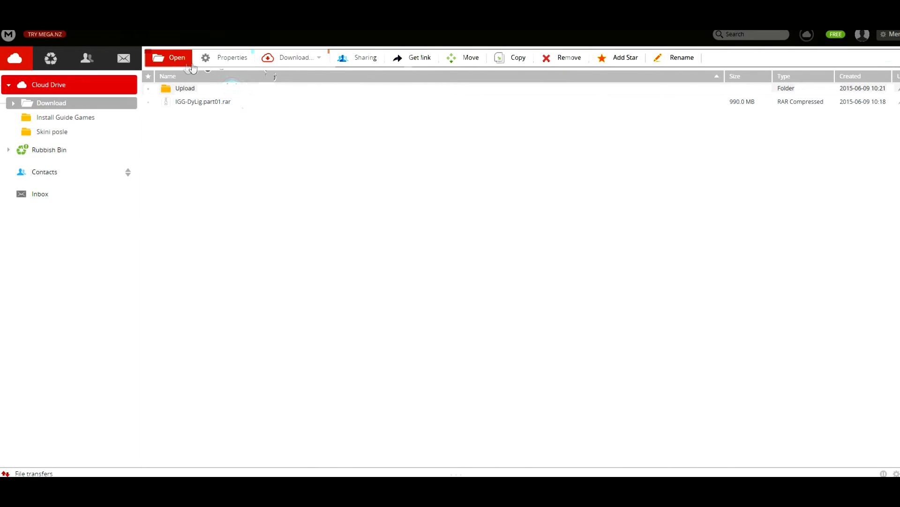
click(568, 56)
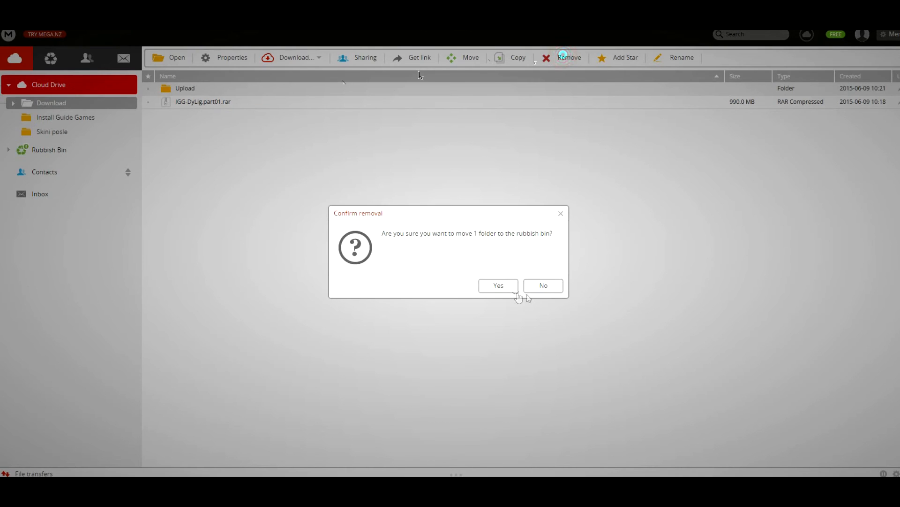
click(498, 286)
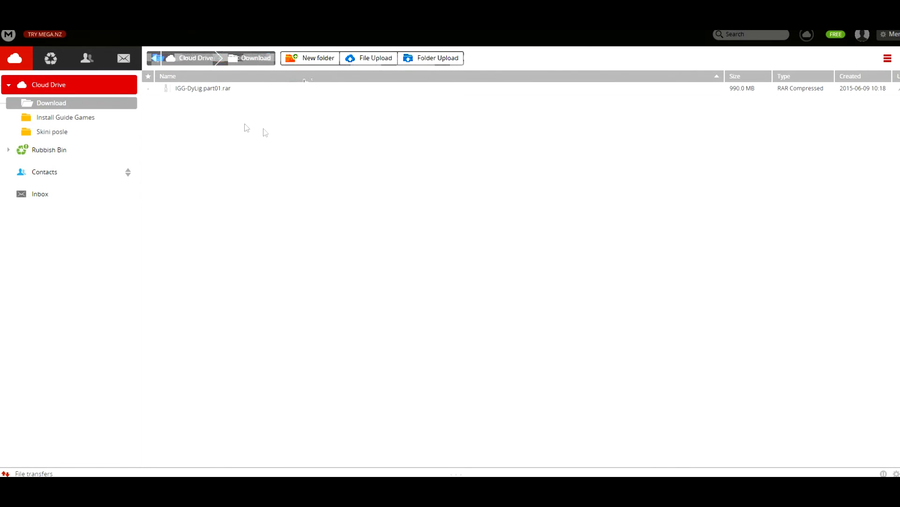
click(203, 88)
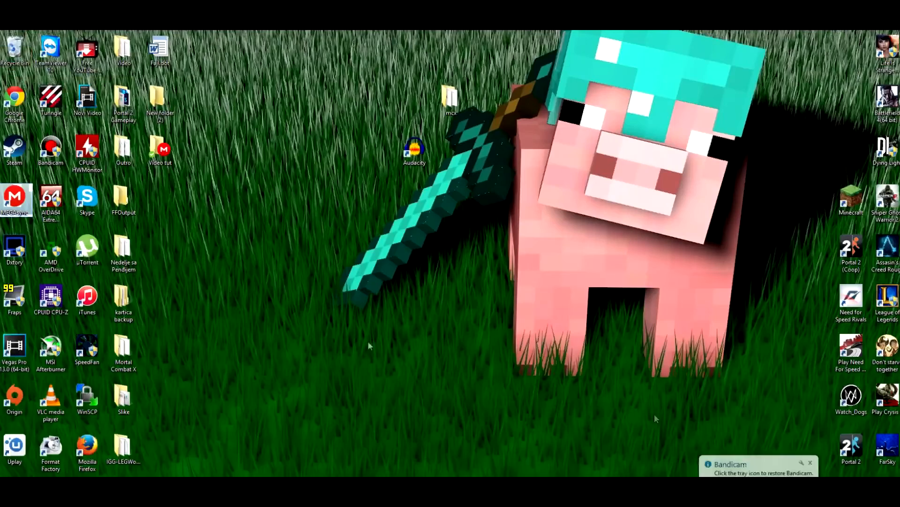
Remove the Download folder from Cloud Drive, then close the MEGAsync sync settings window.
double_click(122, 49)
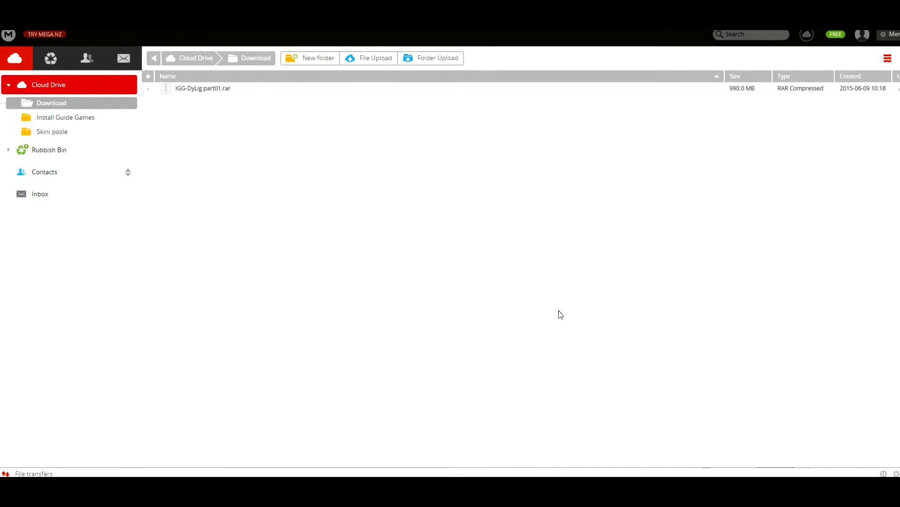
mouse_move(334, 81)
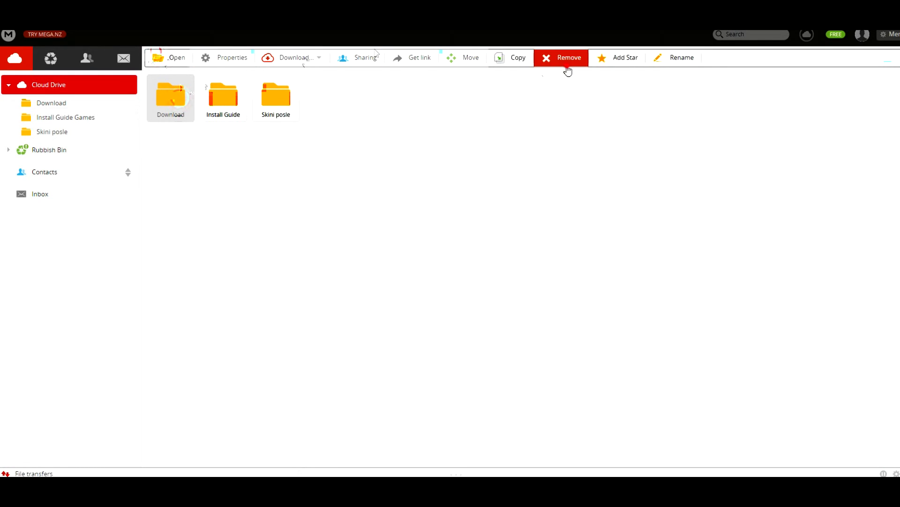
click(567, 58)
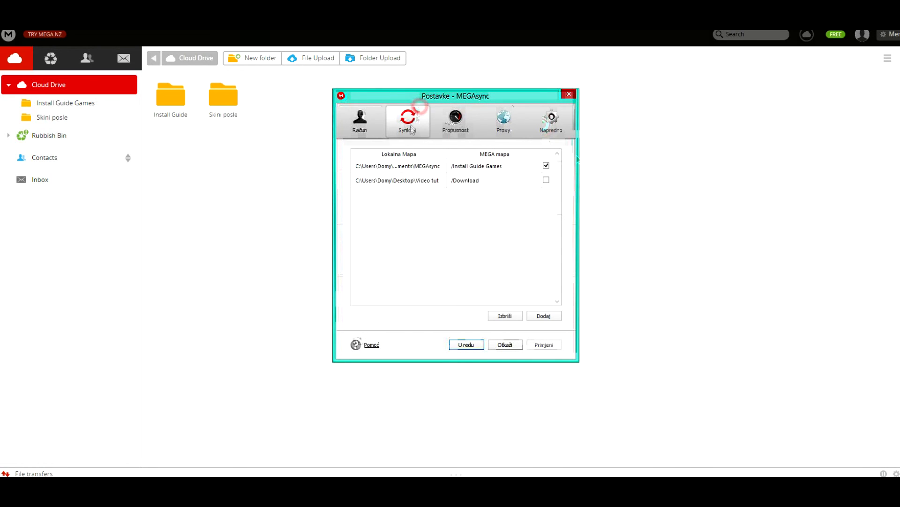
click(398, 166)
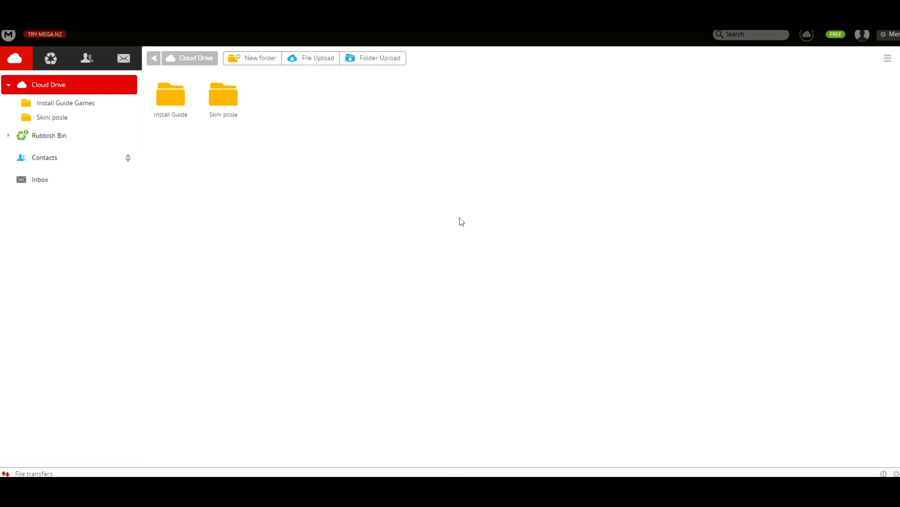
mouse_move(198, 156)
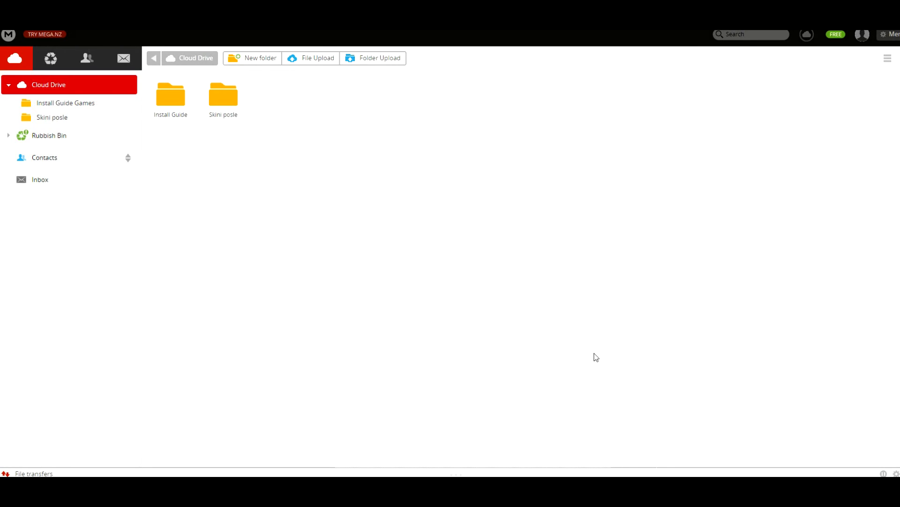
mouse_move(592, 348)
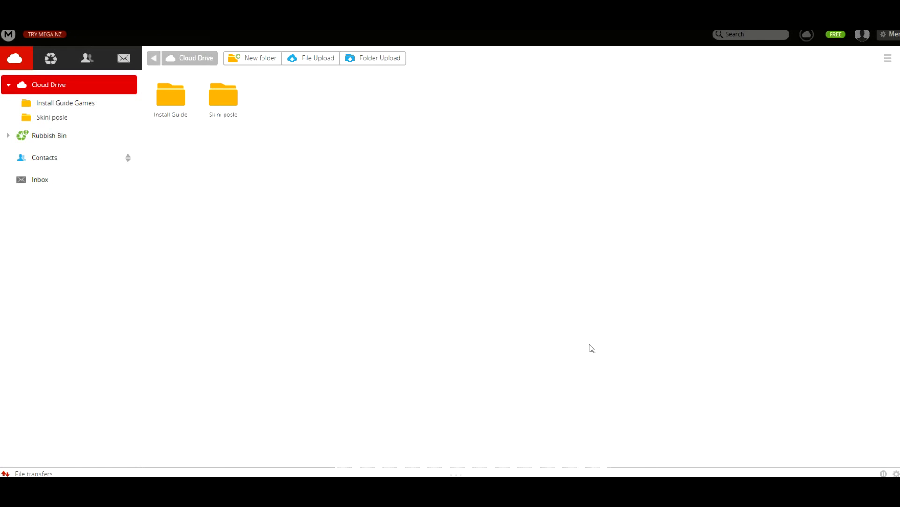
mouse_move(535, 415)
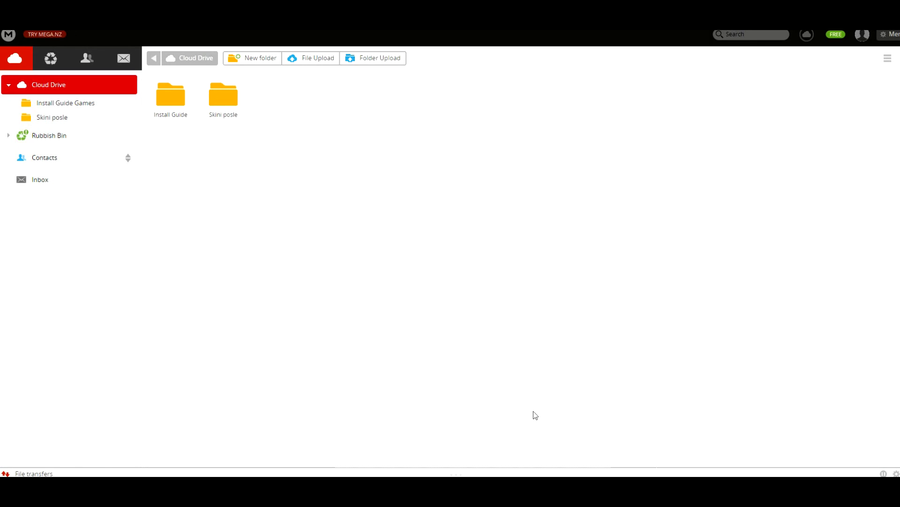
mouse_move(497, 428)
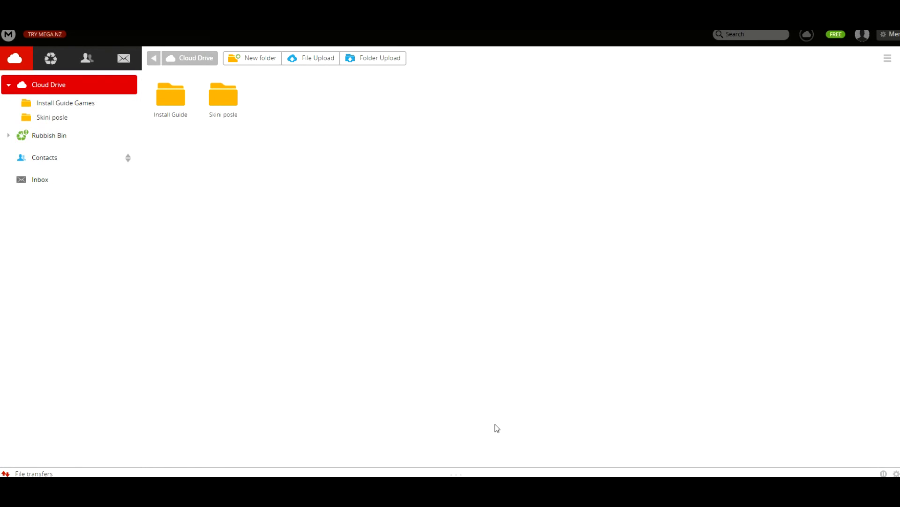
mouse_move(508, 384)
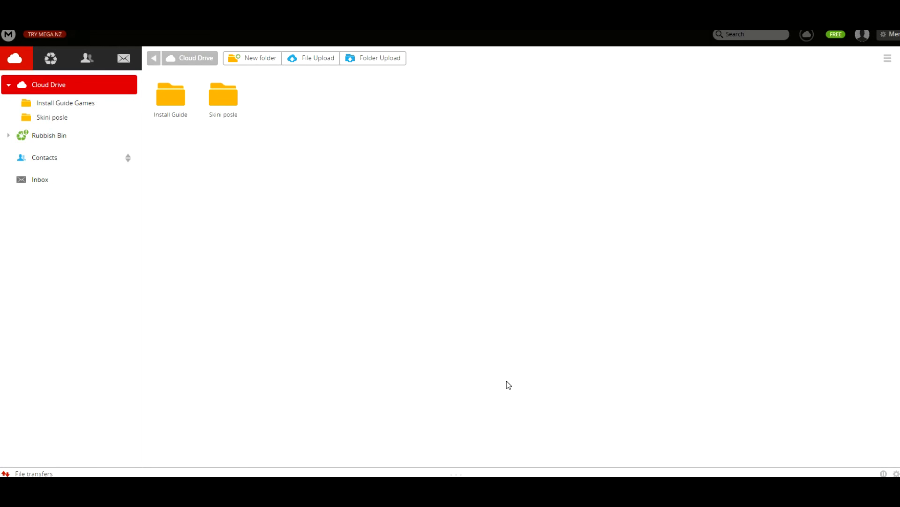
mouse_move(92, 152)
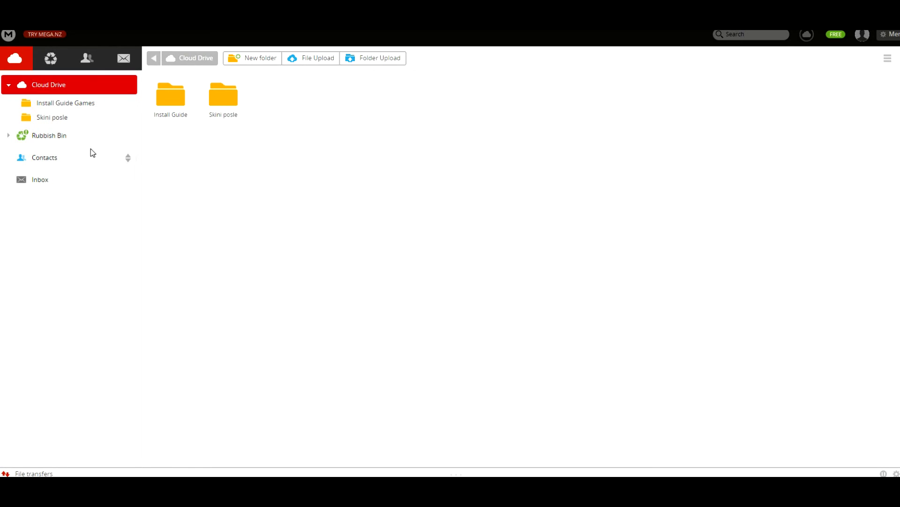
mouse_move(313, 146)
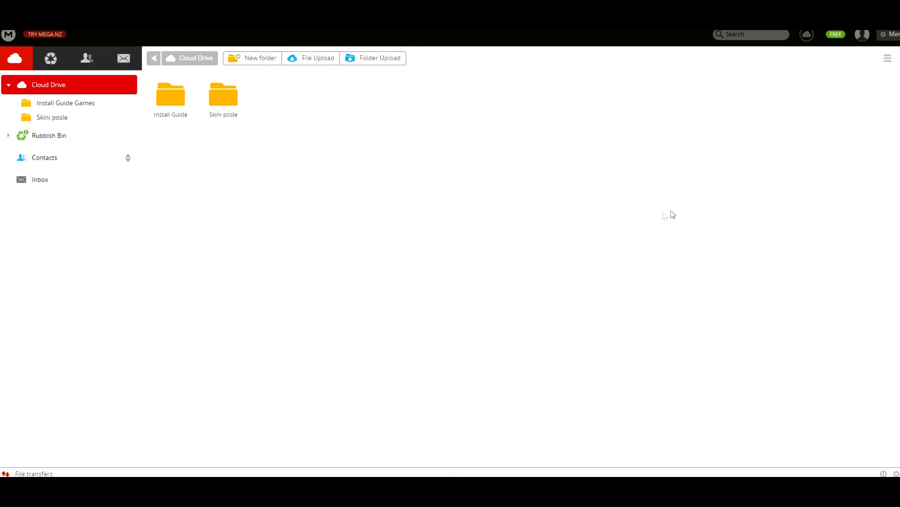
mouse_move(306, 287)
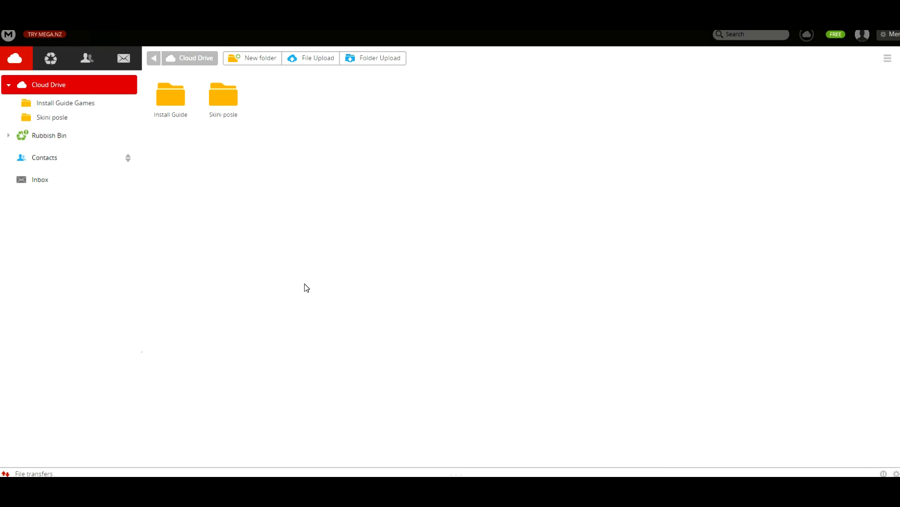
mouse_move(195, 292)
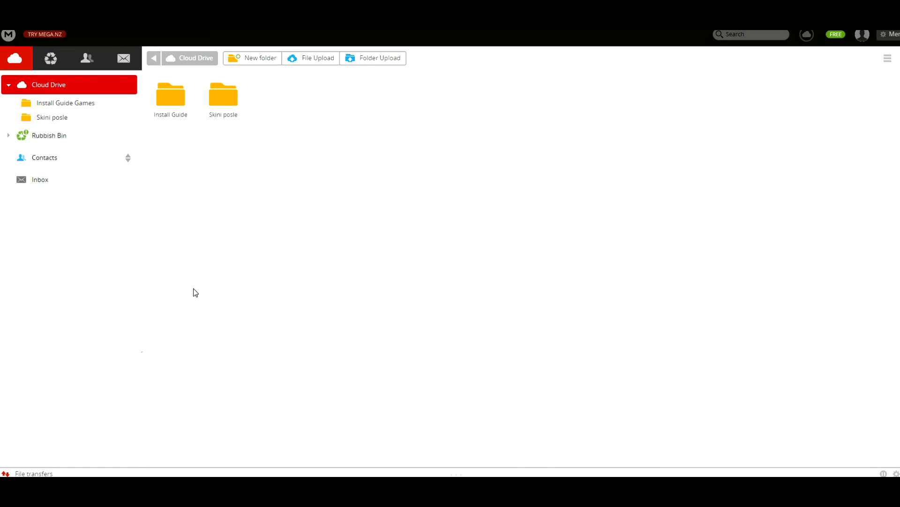
mouse_move(577, 435)
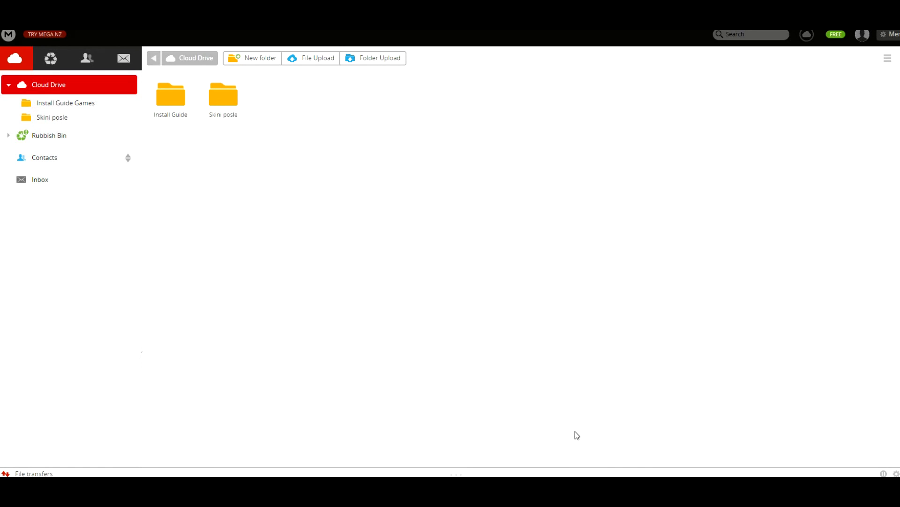